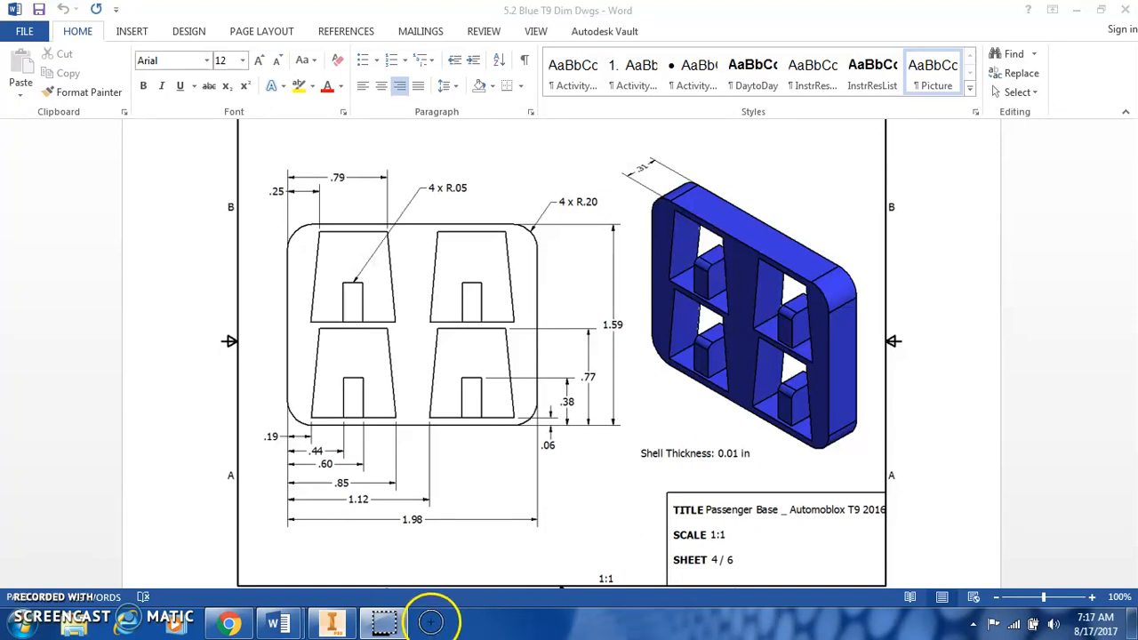
pyautogui.moveTo(701, 394)
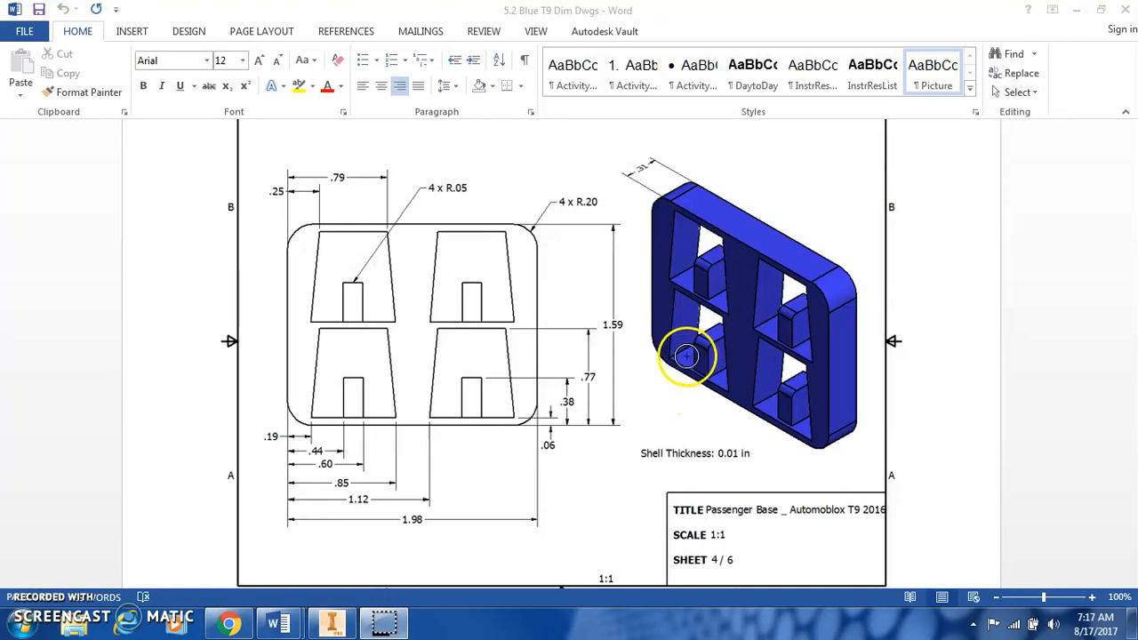
pyautogui.moveTo(696, 390)
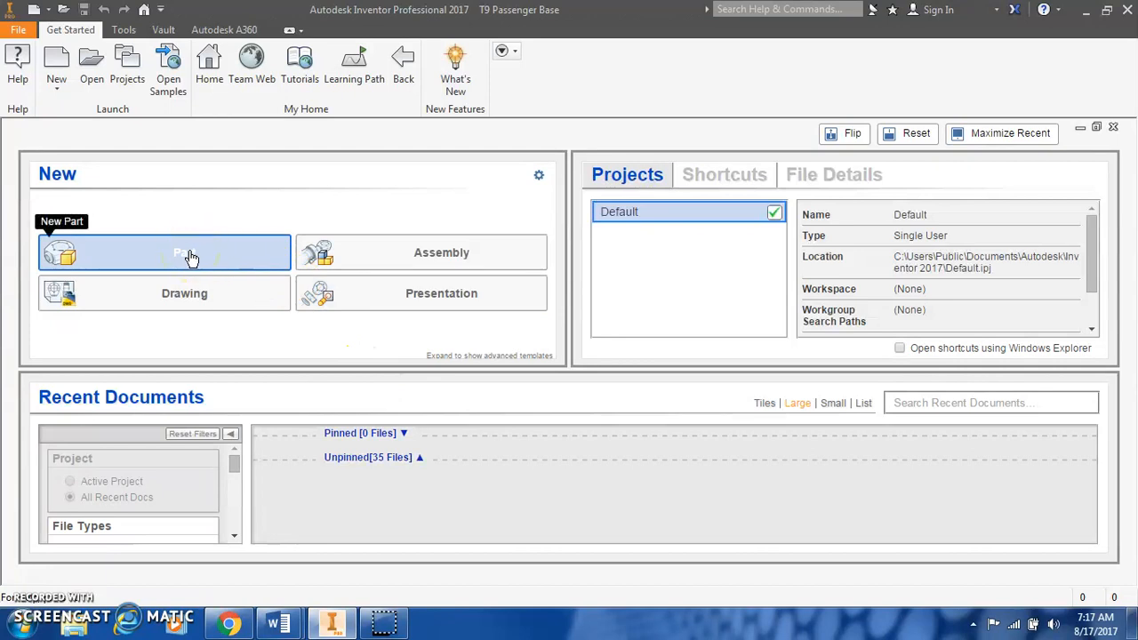
# - Create a new part and start Sketch1 on the XY origin plane
pyautogui.click(164, 252)
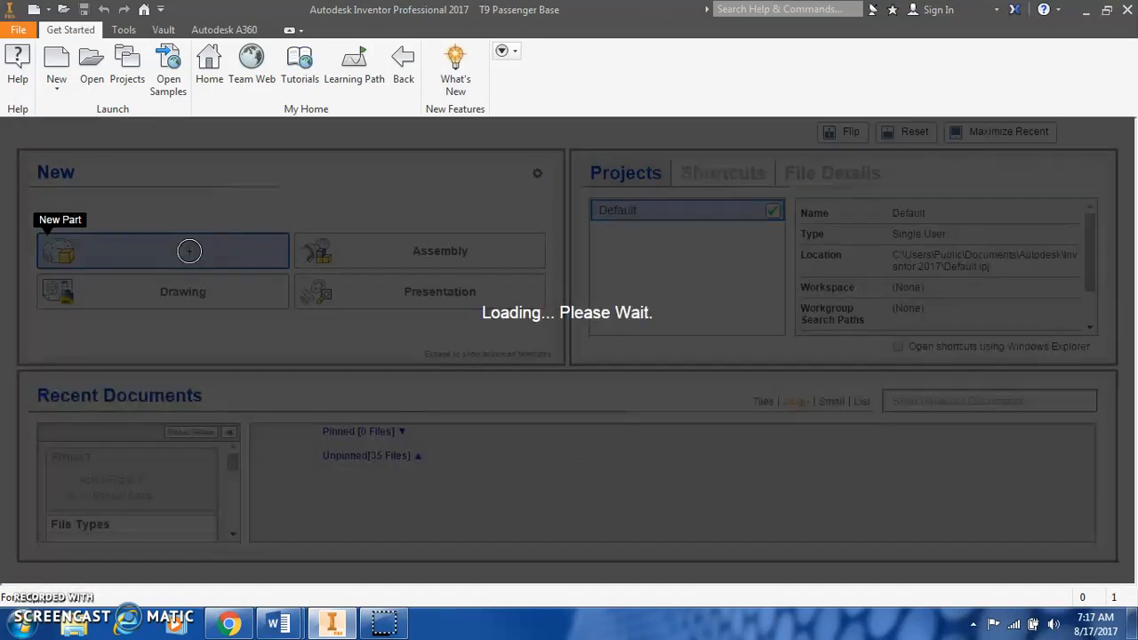
pyautogui.click(163, 251)
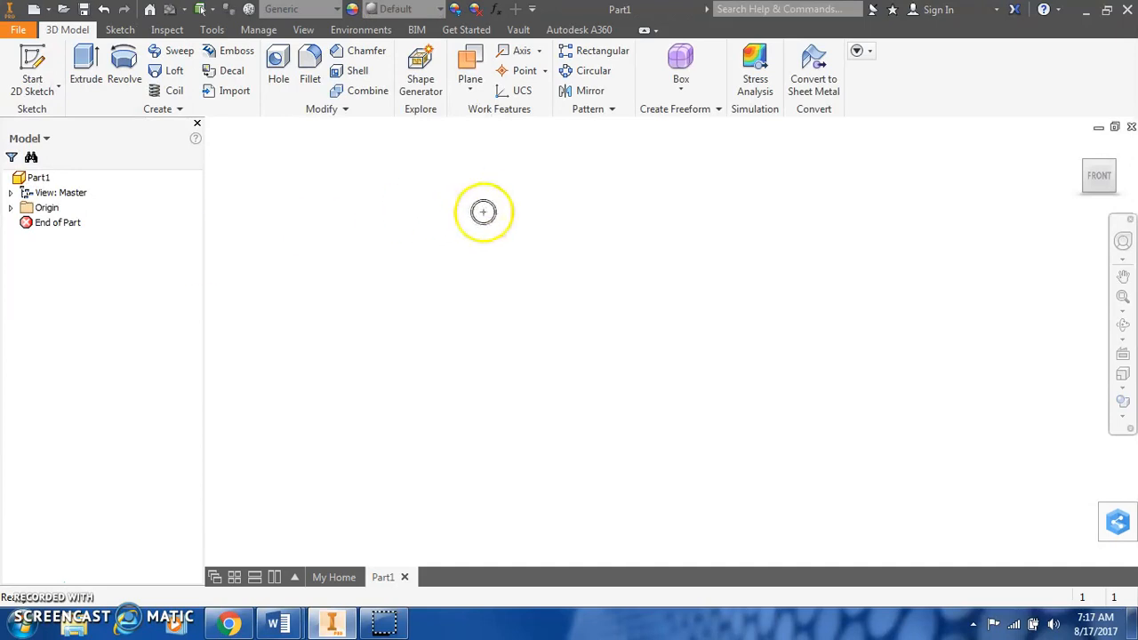
pyautogui.rightClick(483, 212)
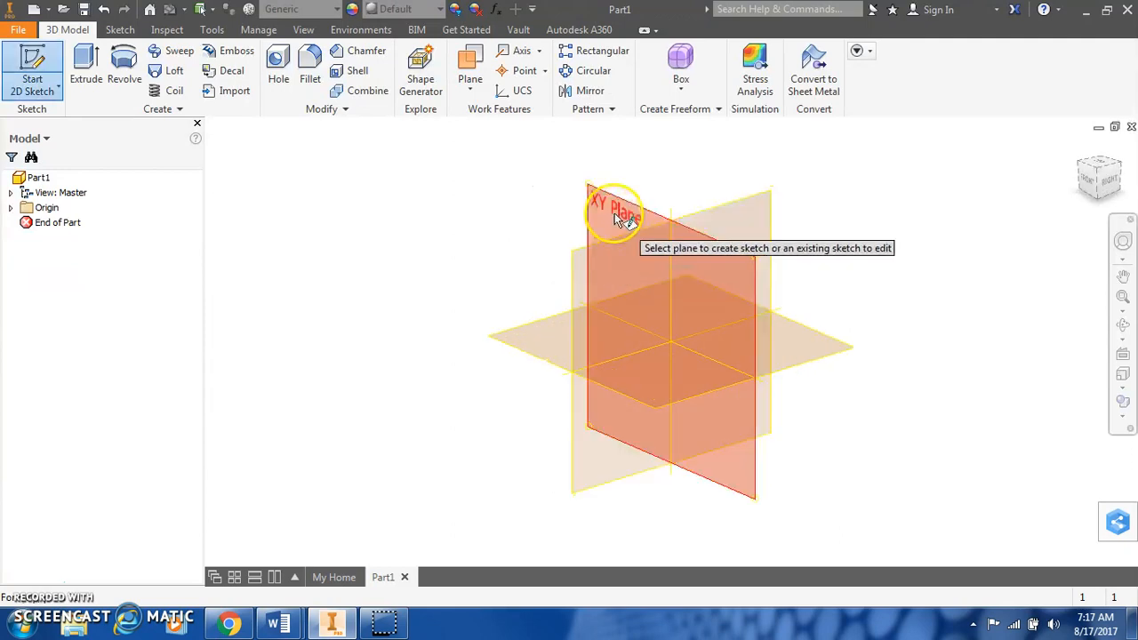
pyautogui.click(613, 210)
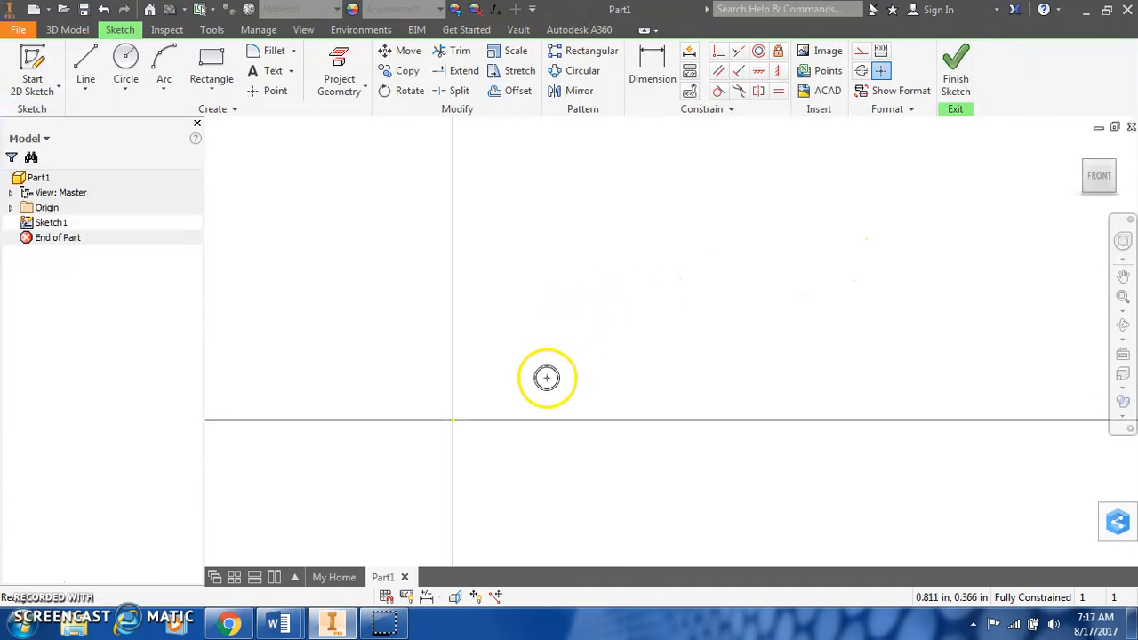
# - Draw the 1.98 × 1.59 in base rectangle from the origin
pyautogui.click(210, 63)
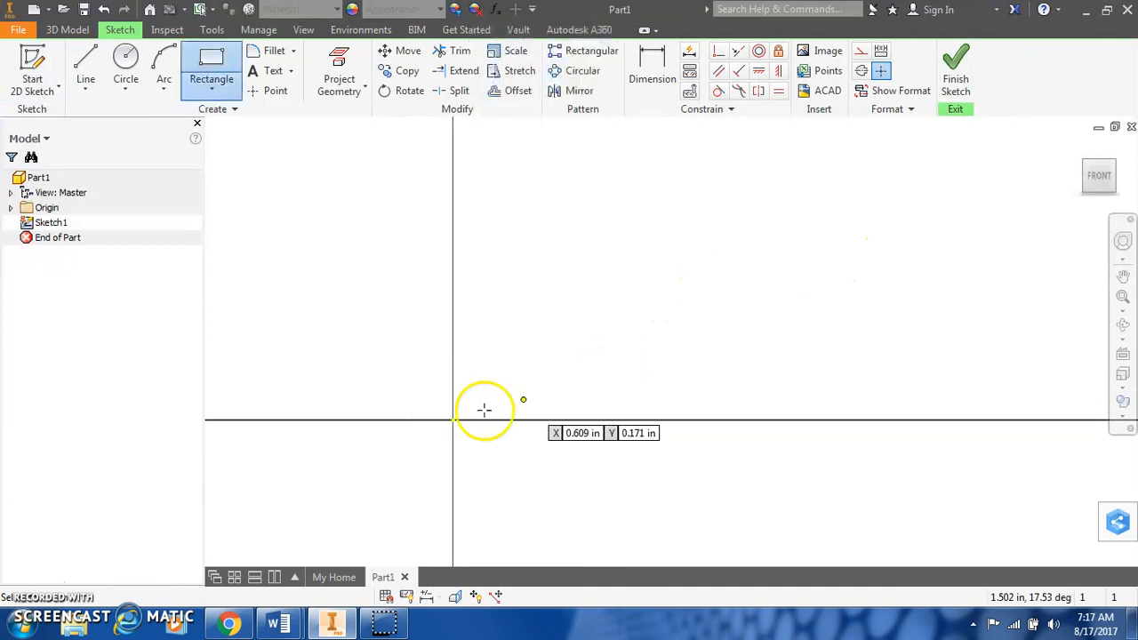
pyautogui.moveTo(483, 409); pyautogui.dragTo(763, 207)
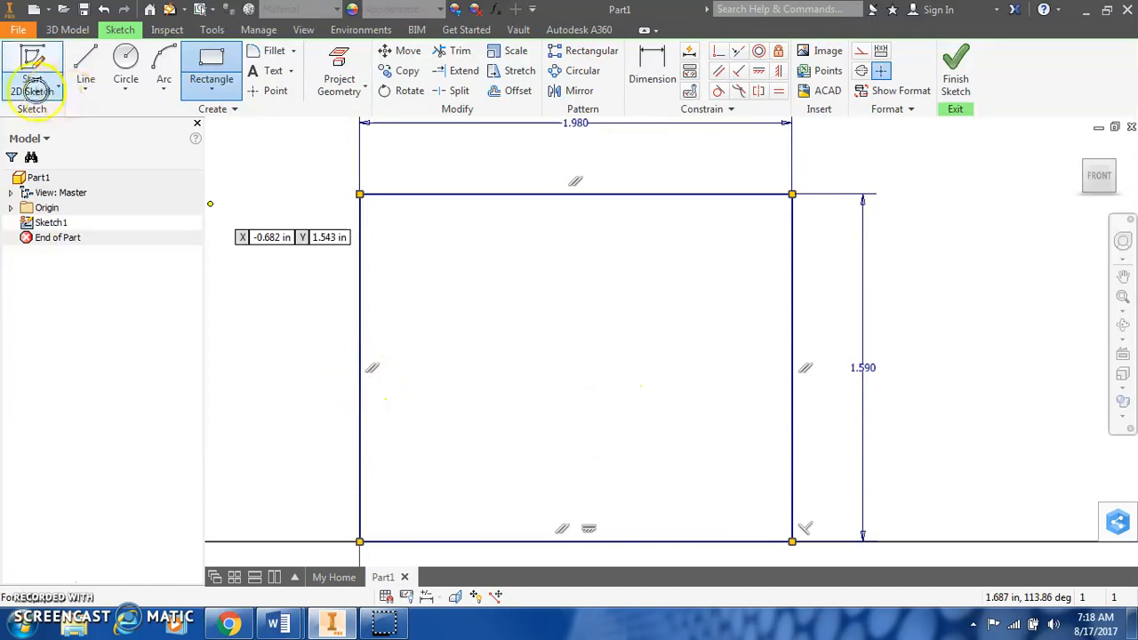
pyautogui.moveTo(32, 80)
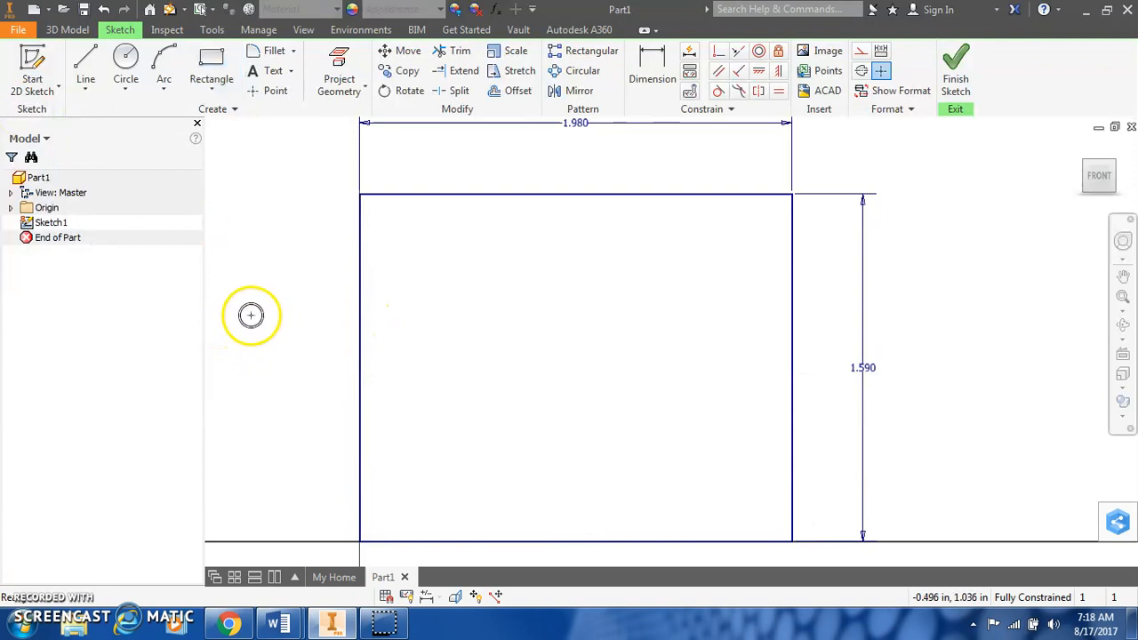
pyautogui.moveTo(272, 320)
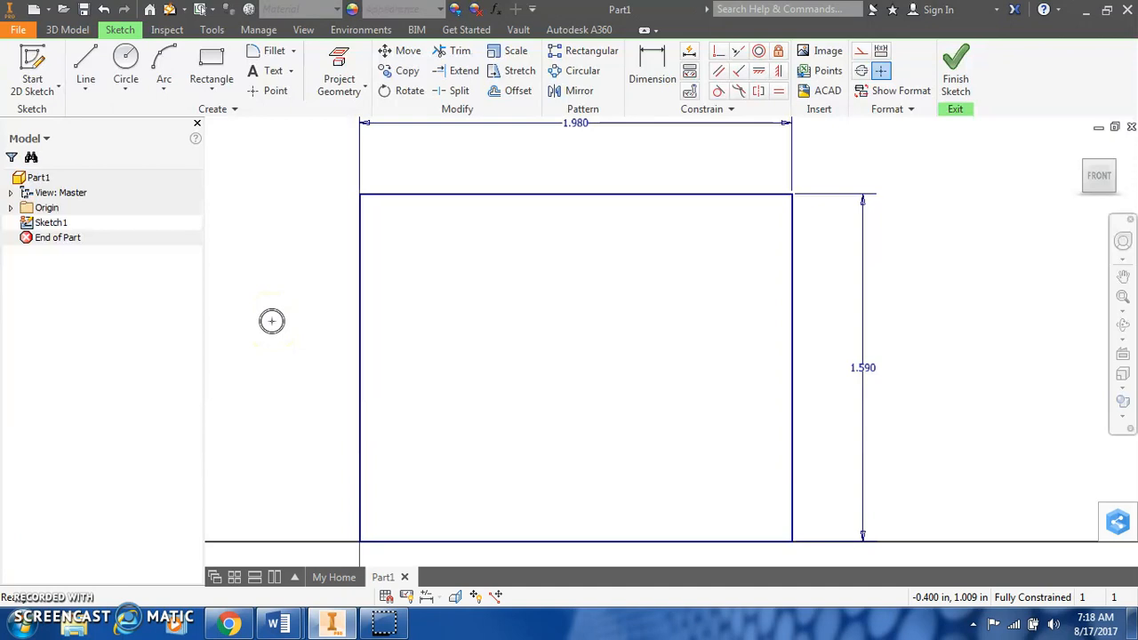
# - Draw the closed A-frame profile with a rectangular base notch inside the rectangle
pyautogui.click(86, 68)
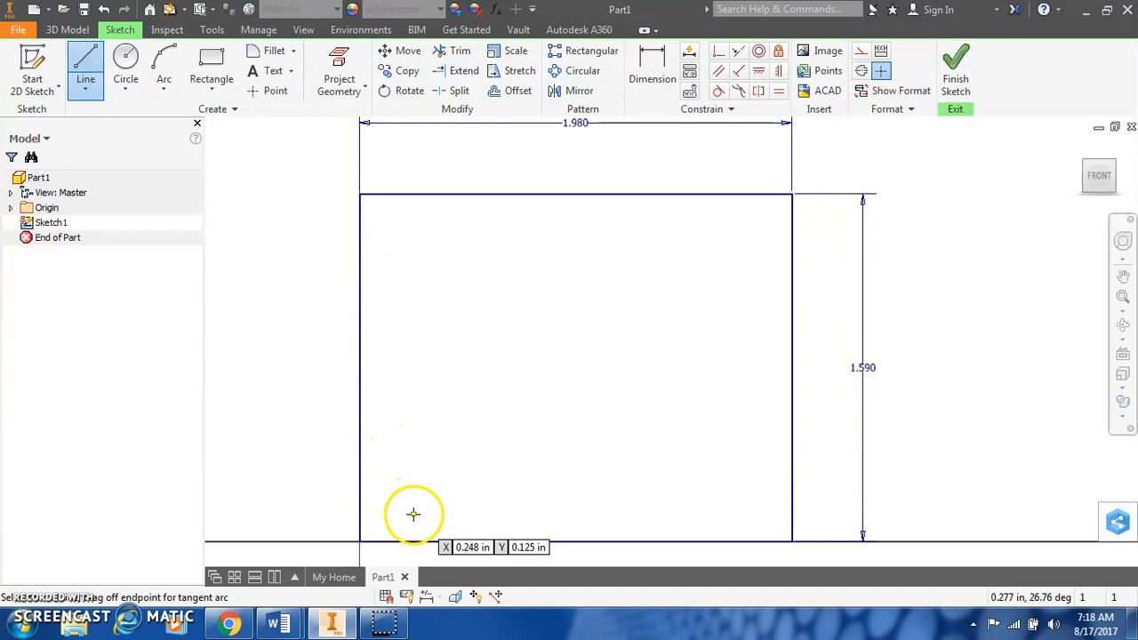
pyautogui.moveTo(412, 514); pyautogui.dragTo(441, 400)
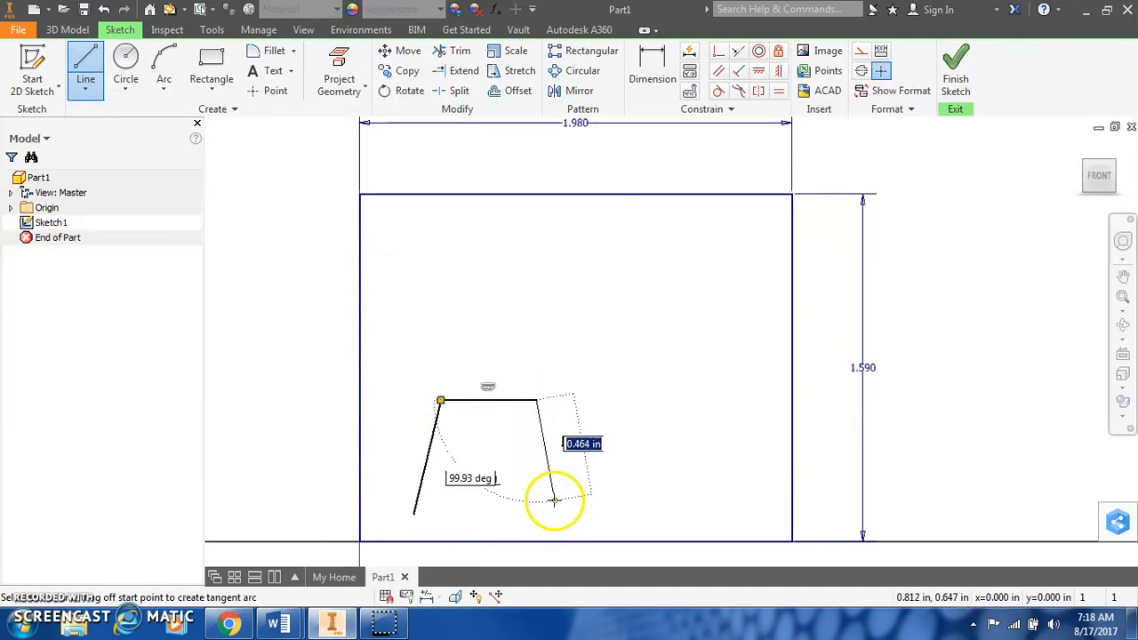
pyautogui.moveTo(555, 502); pyautogui.dragTo(565, 514)
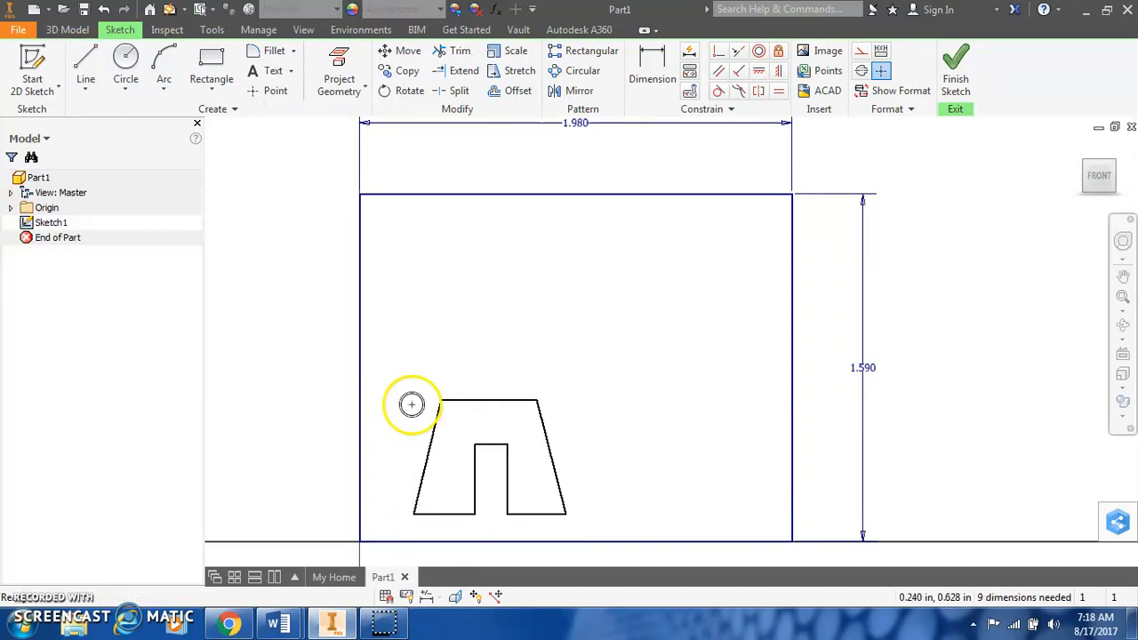
pyautogui.moveTo(495, 259)
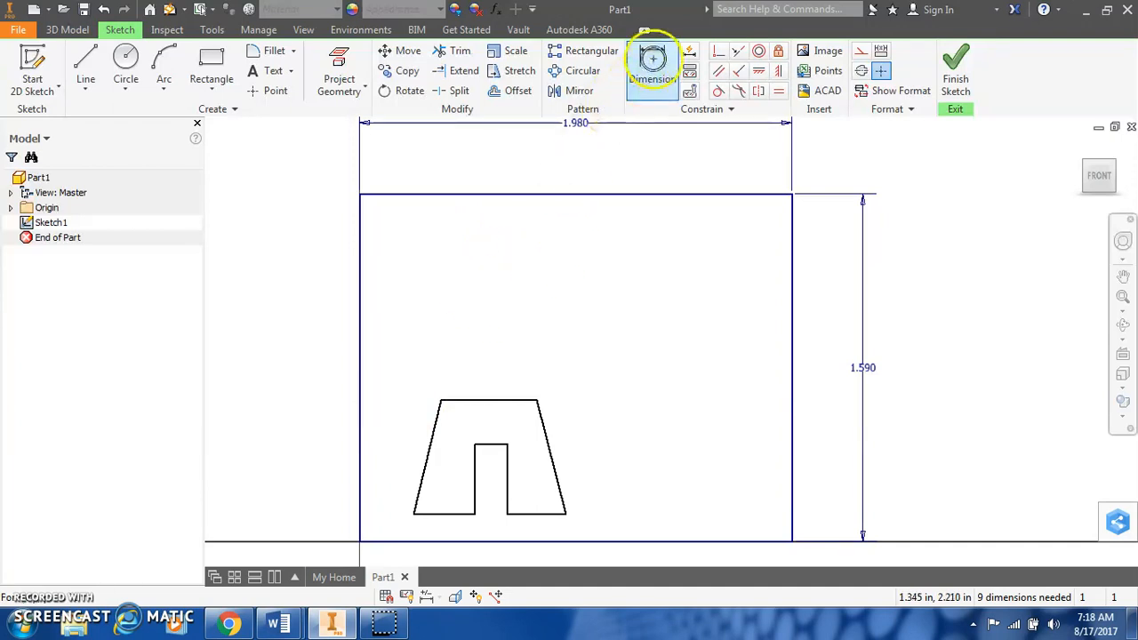
pyautogui.moveTo(655, 67)
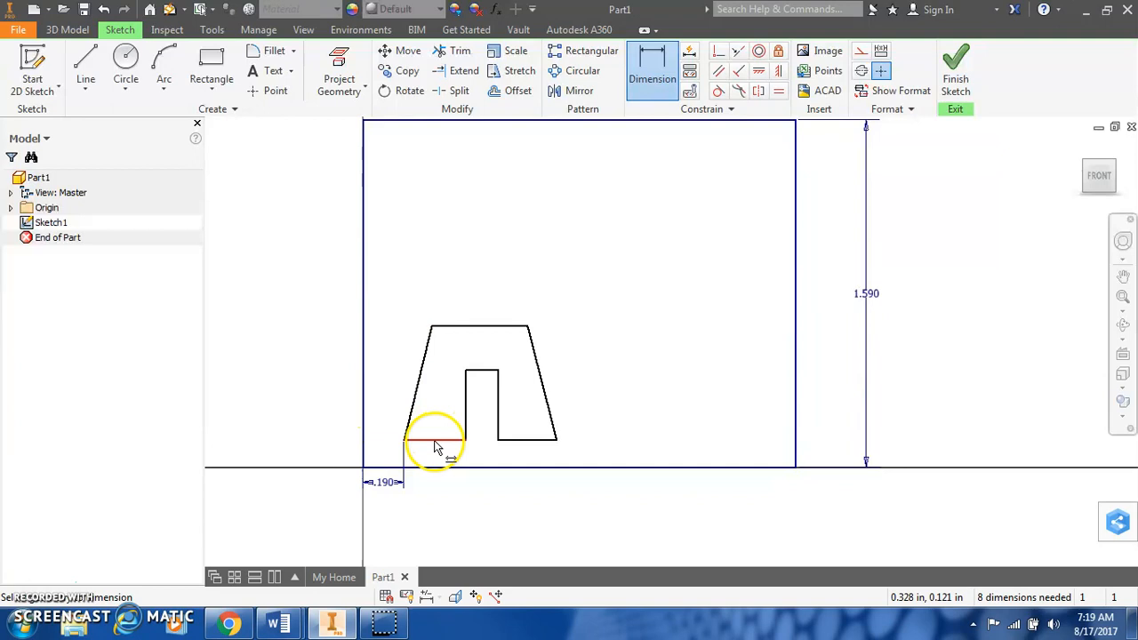
# - Dimension the profile's .190 edge offset, .250 legs and .160 notch width
pyautogui.click(434, 519)
pyautogui.write('.44')
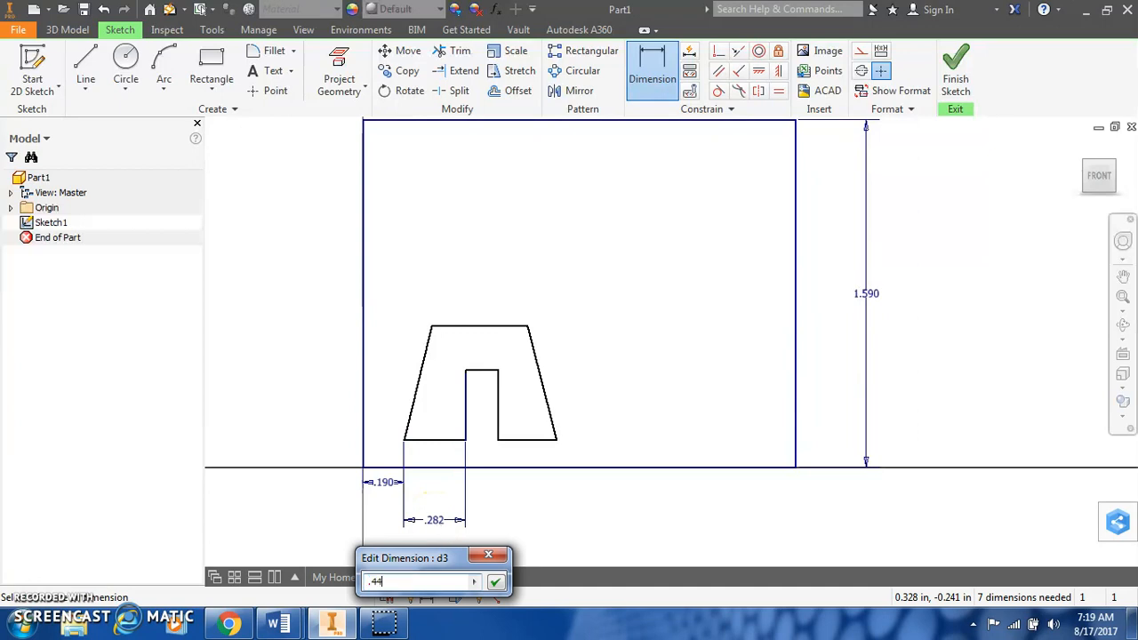
pyautogui.write('-.19')
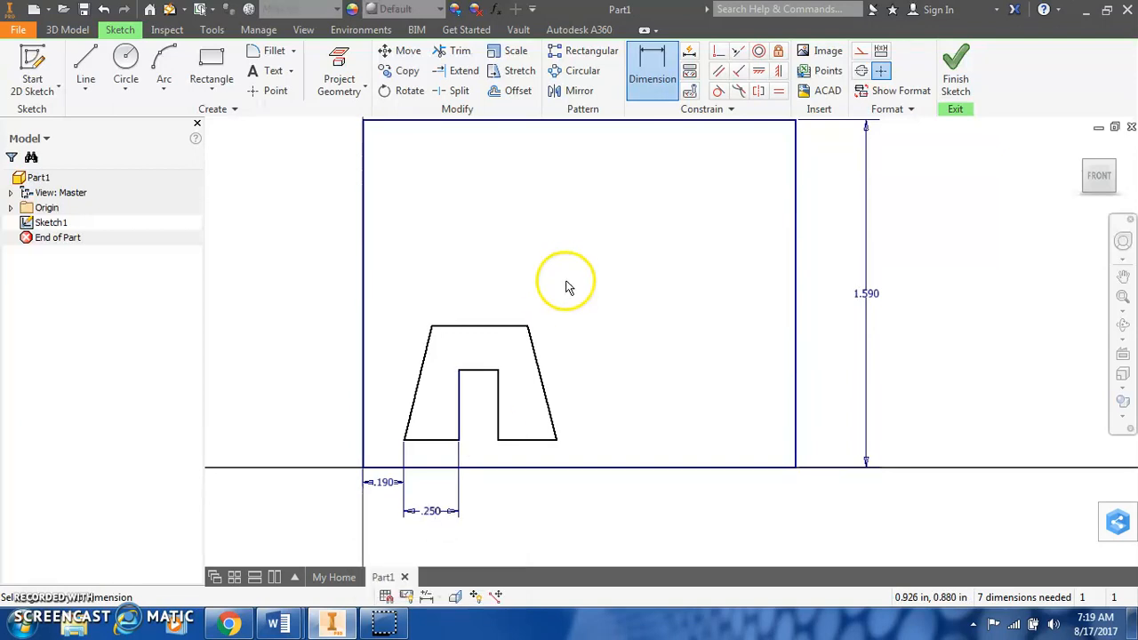
pyautogui.moveTo(667, 238)
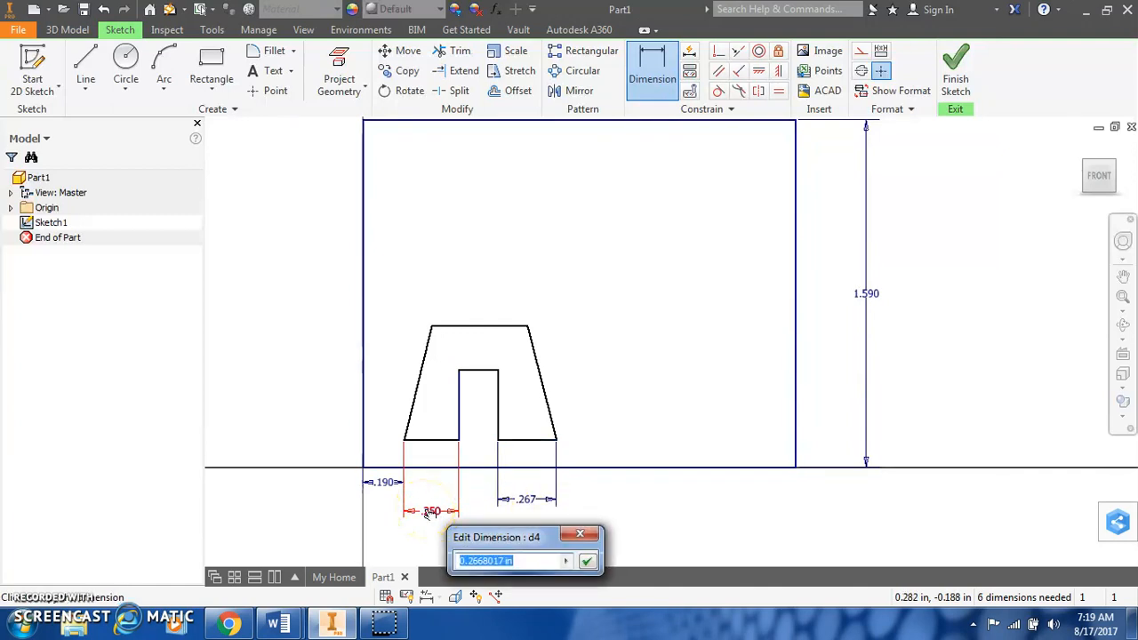
pyautogui.write('d3')
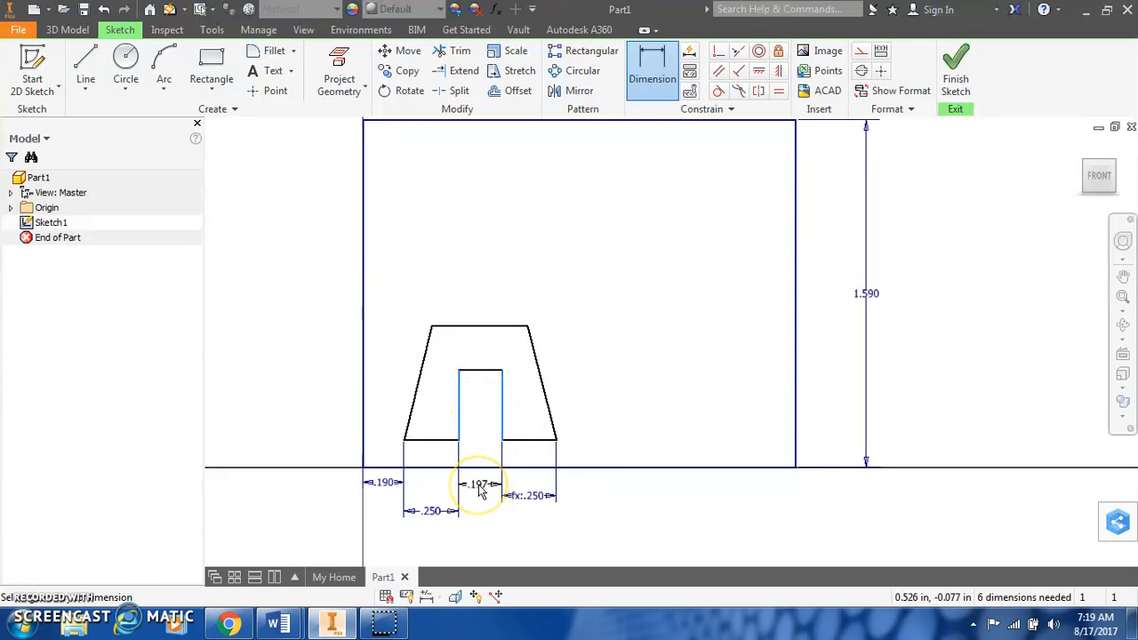
pyautogui.doubleClick(478, 484)
pyautogui.write('.160')
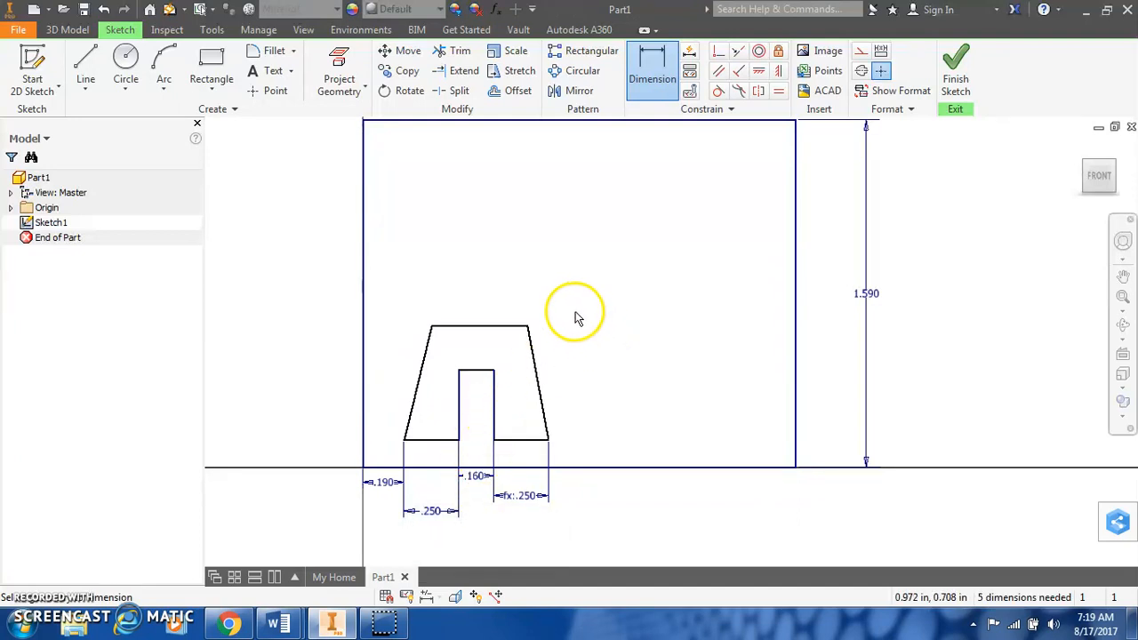
pyautogui.moveTo(596, 299)
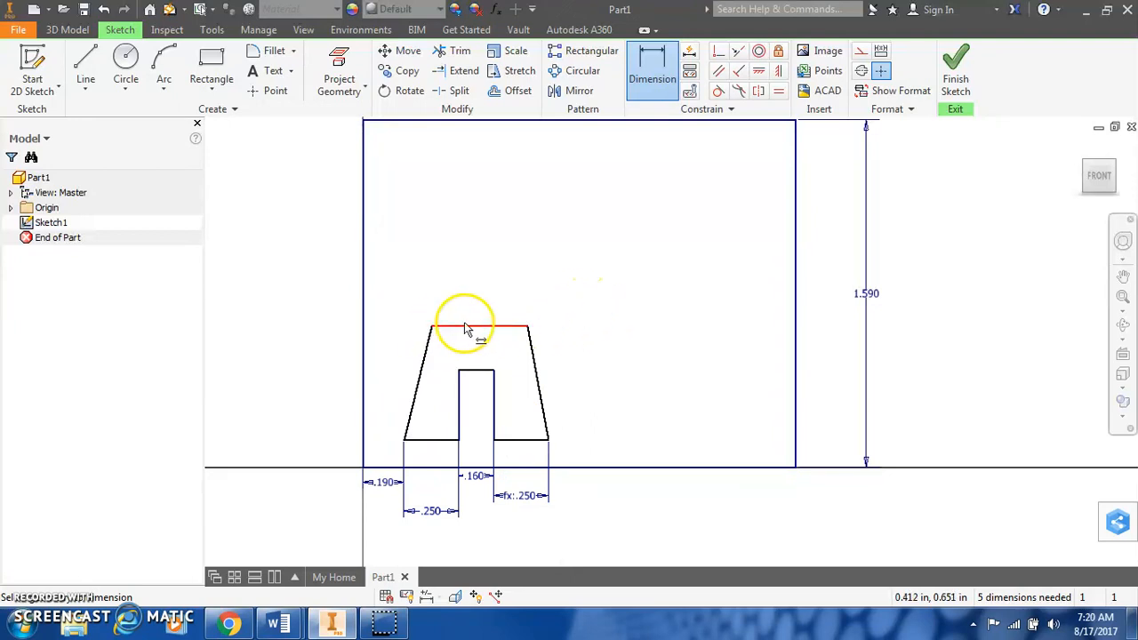
# - Set the profile's top edge width to .540 in as .79-.25
pyautogui.click(476, 330)
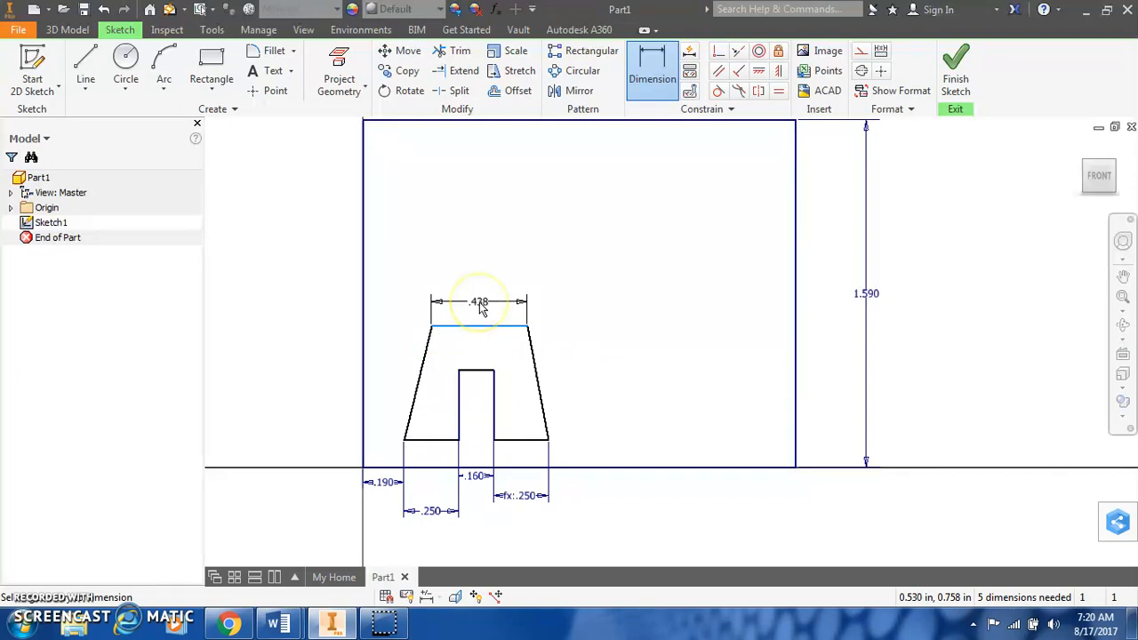
pyautogui.doubleClick(478, 302)
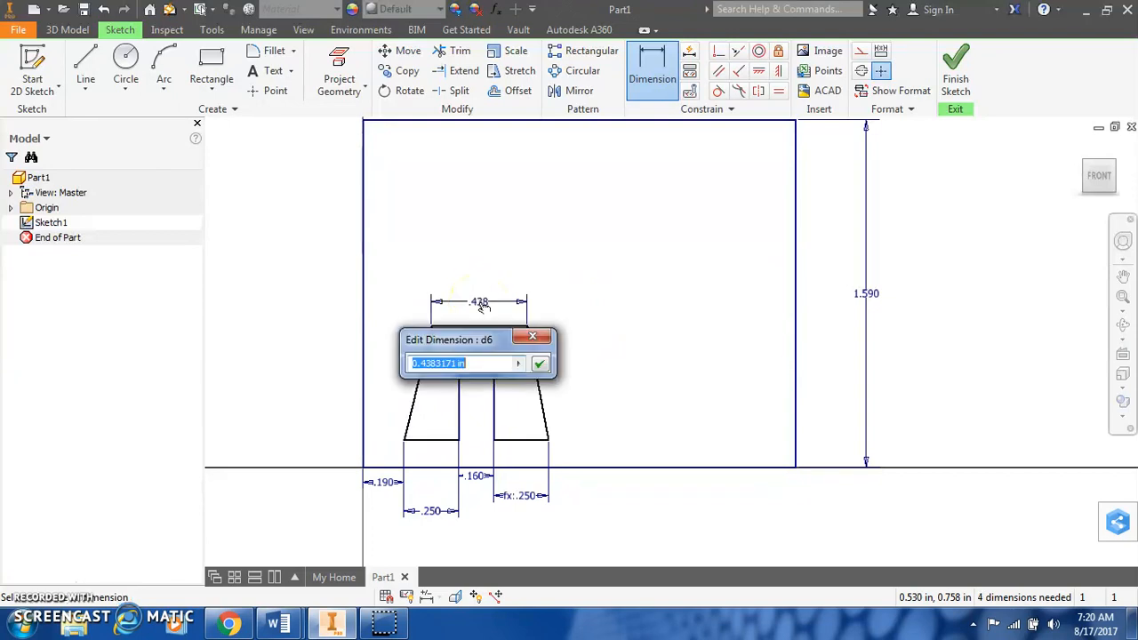
pyautogui.write('.79-.2')
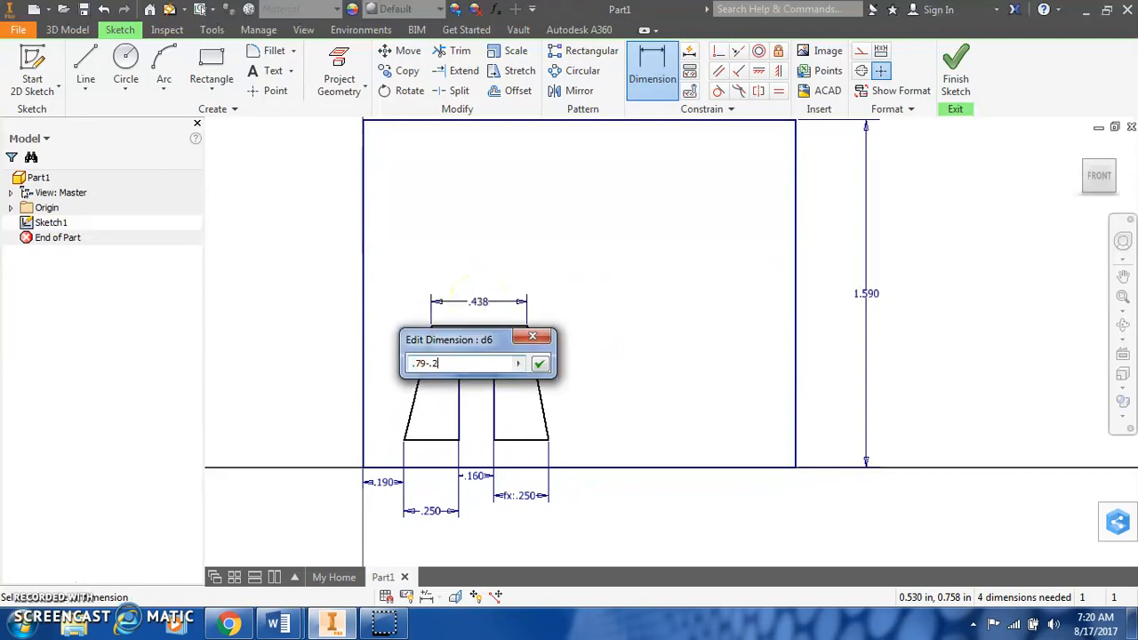
pyautogui.write('5')
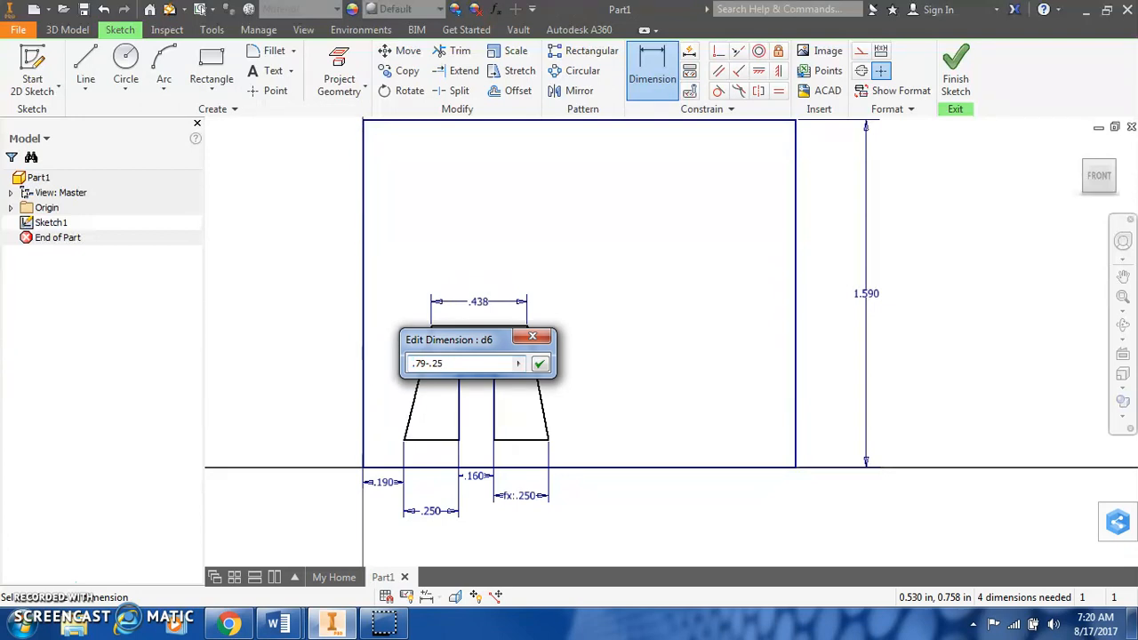
pyautogui.click(541, 363)
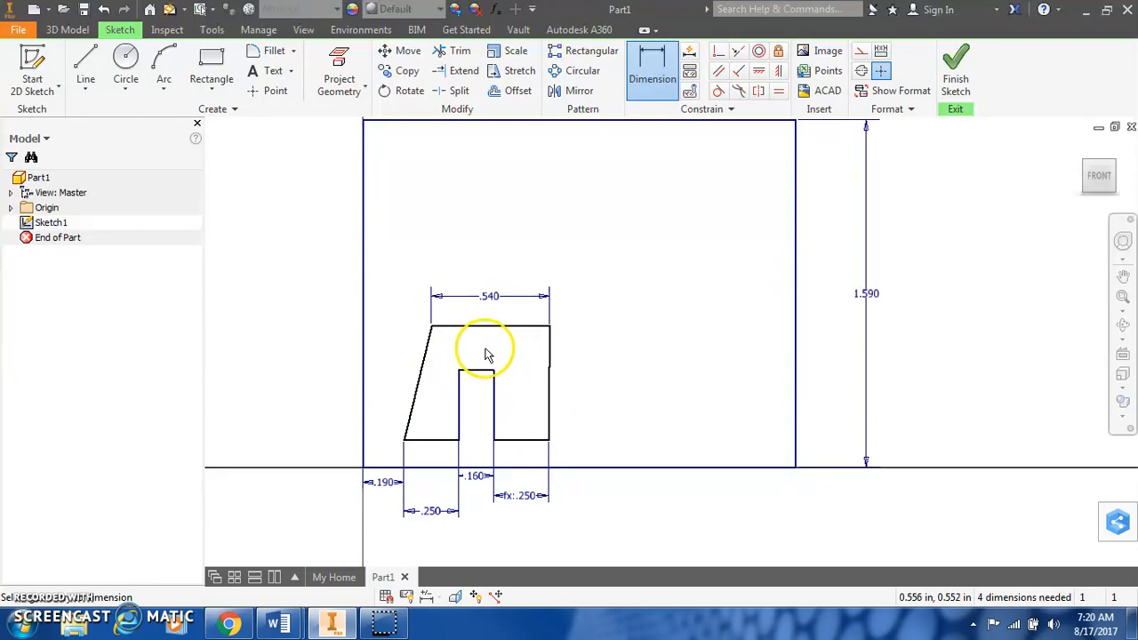
pyautogui.moveTo(370, 363)
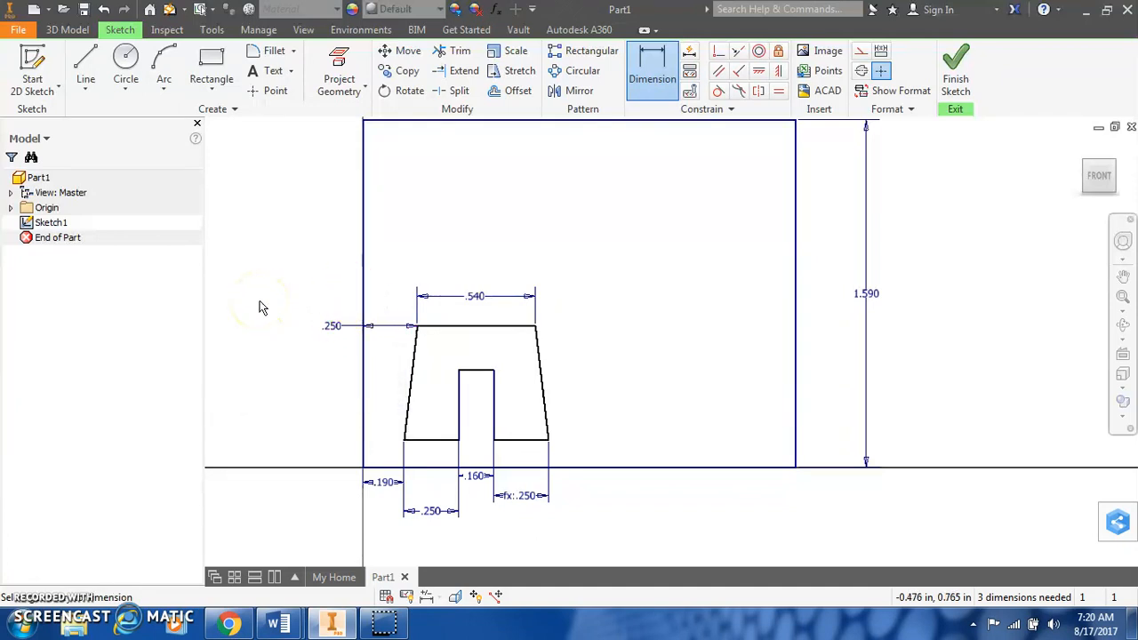
pyautogui.moveTo(258, 312)
pyautogui.write('.3')
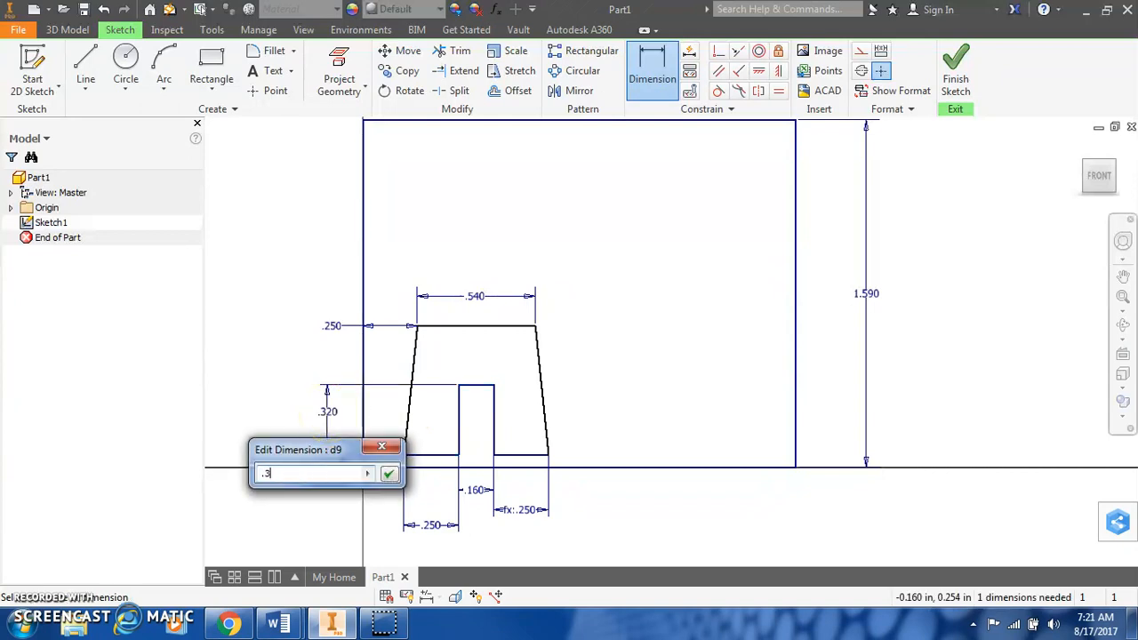
# - Dimension the .320 notch height, .060 bottom offset and .710 overall height
pyautogui.click(388, 473)
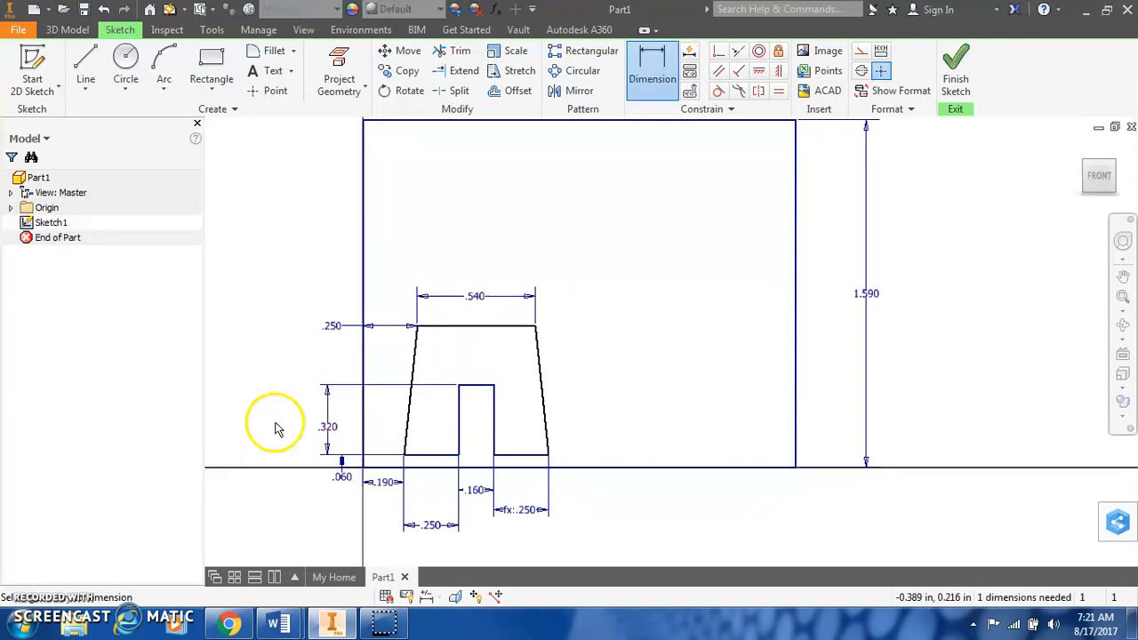
pyautogui.moveTo(238, 388)
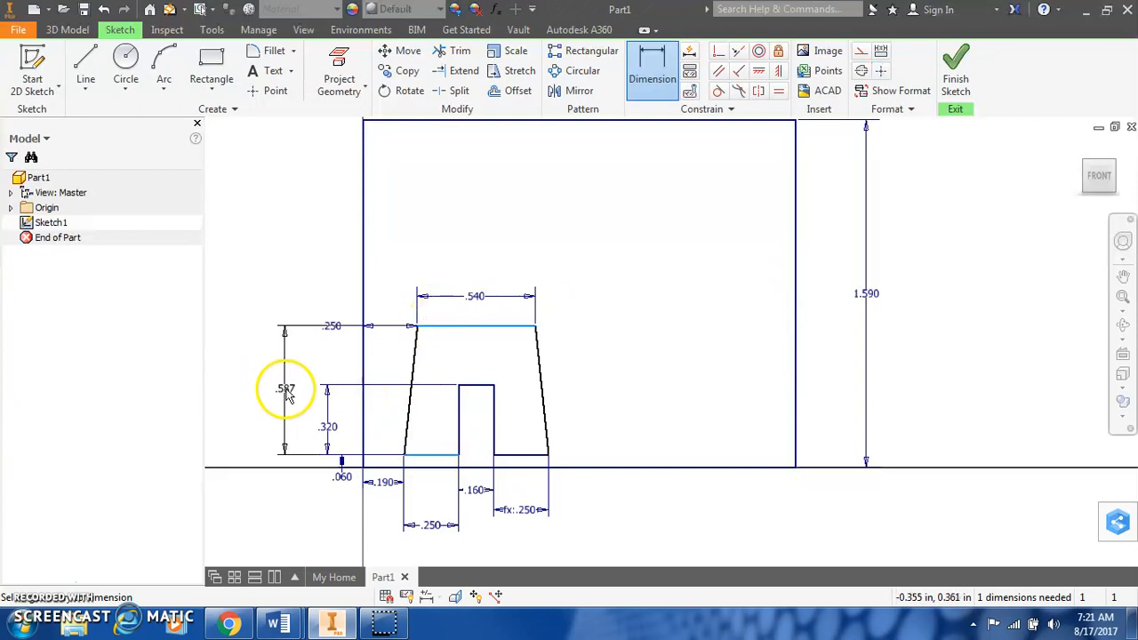
pyautogui.doubleClick(286, 388)
pyautogui.write('.710')
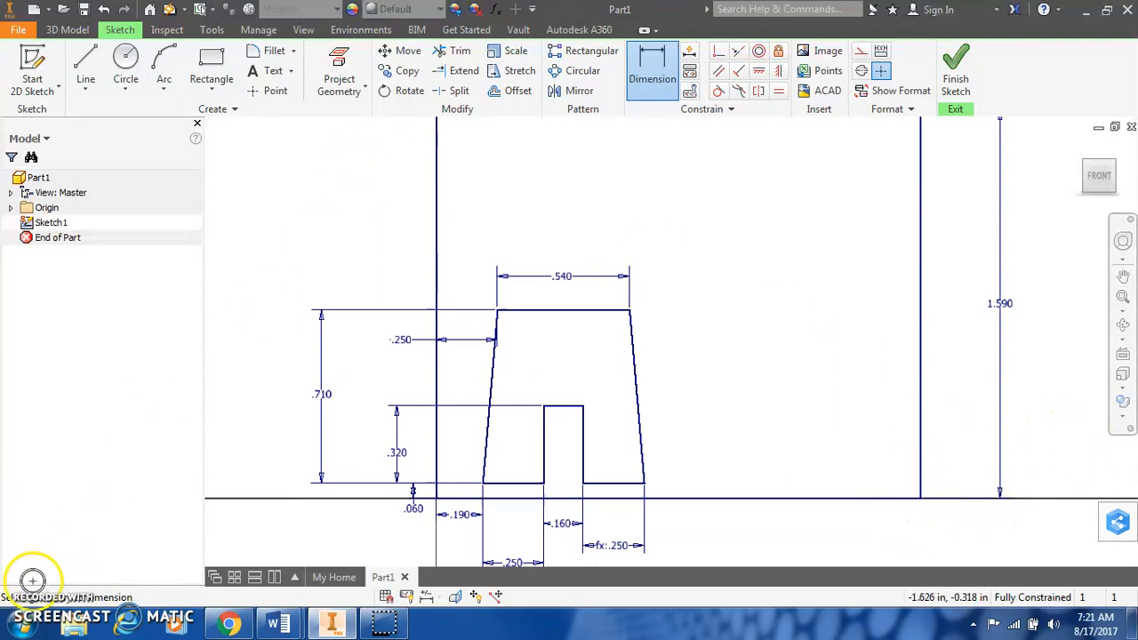
pyautogui.moveTo(347, 252)
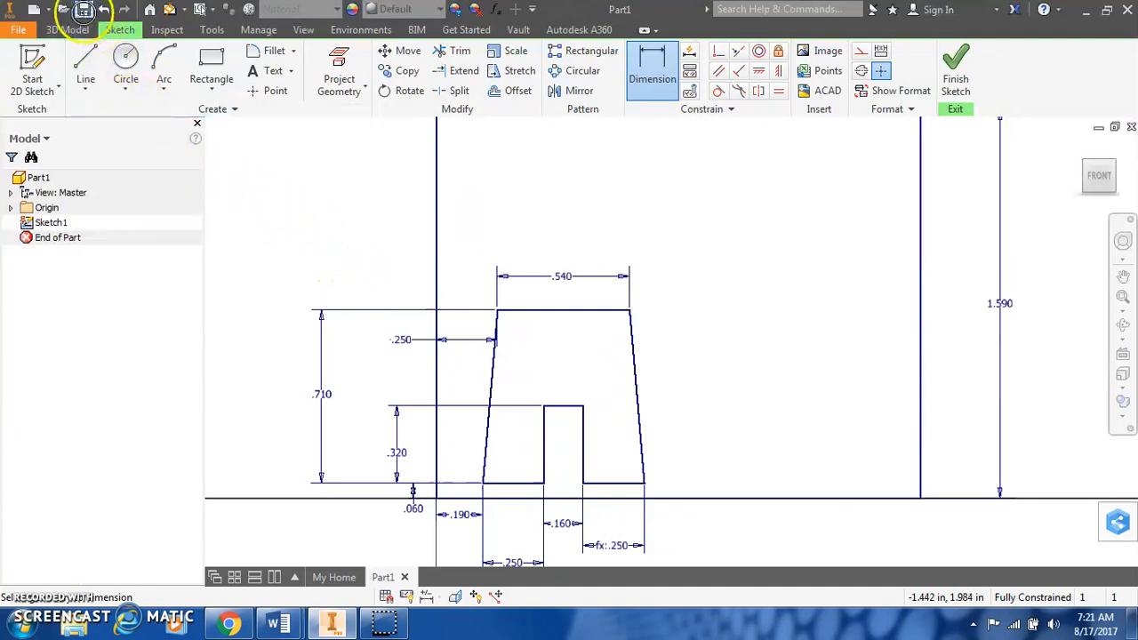
# - Exit the sketch and save the part as Passenger Base_KA_v1
pyautogui.click(84, 11)
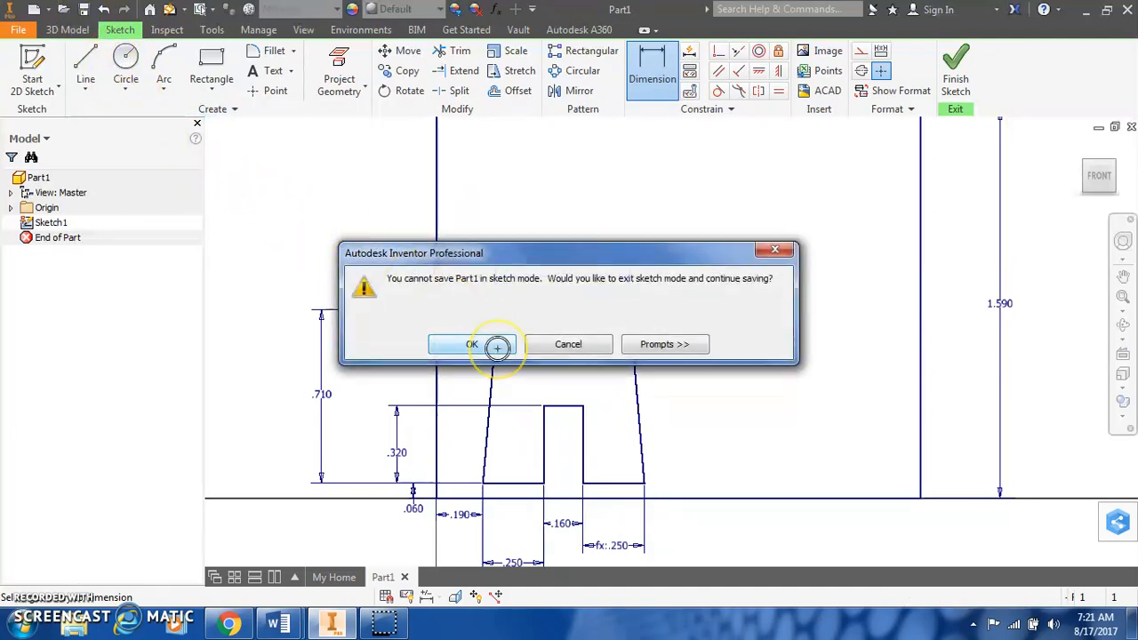
pyautogui.click(474, 345)
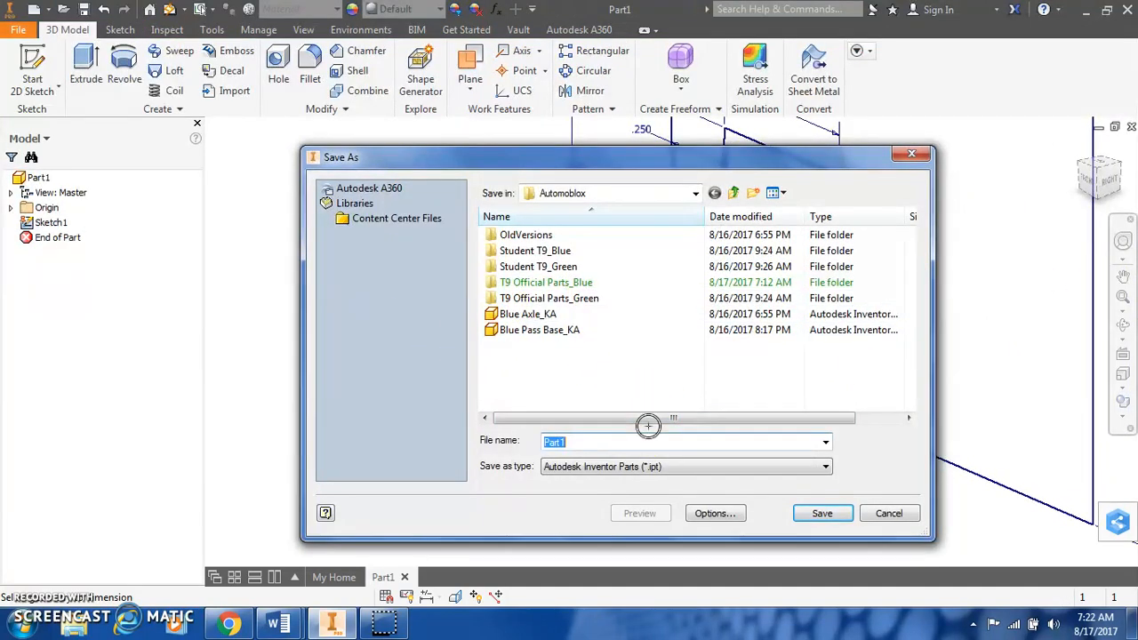
pyautogui.write('Passenger Base_KA_v')
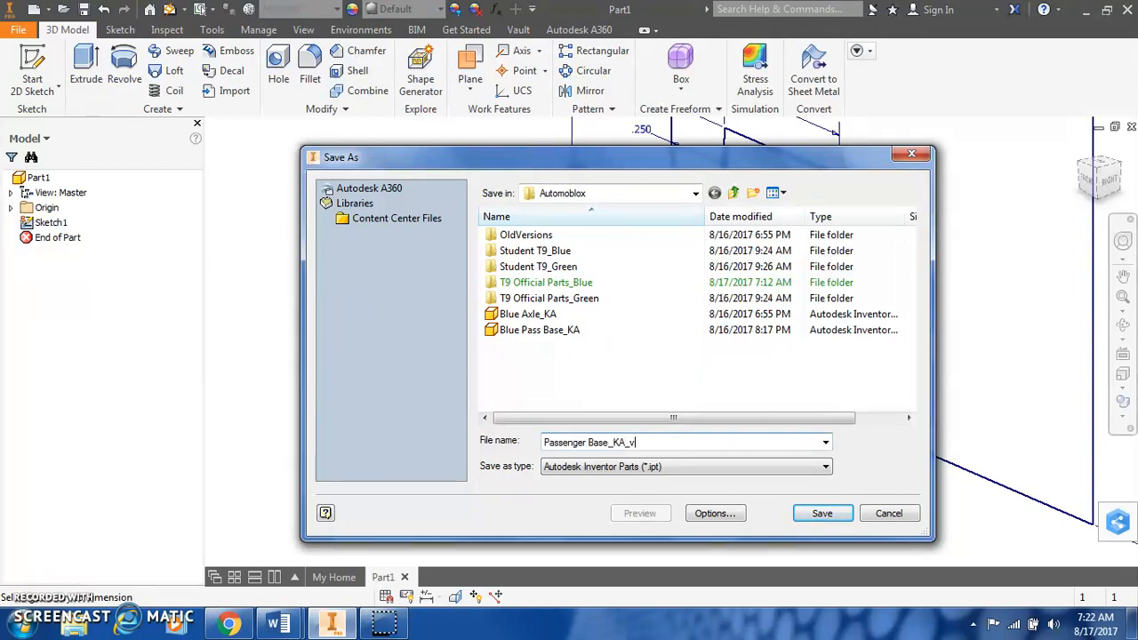
pyautogui.write('1')
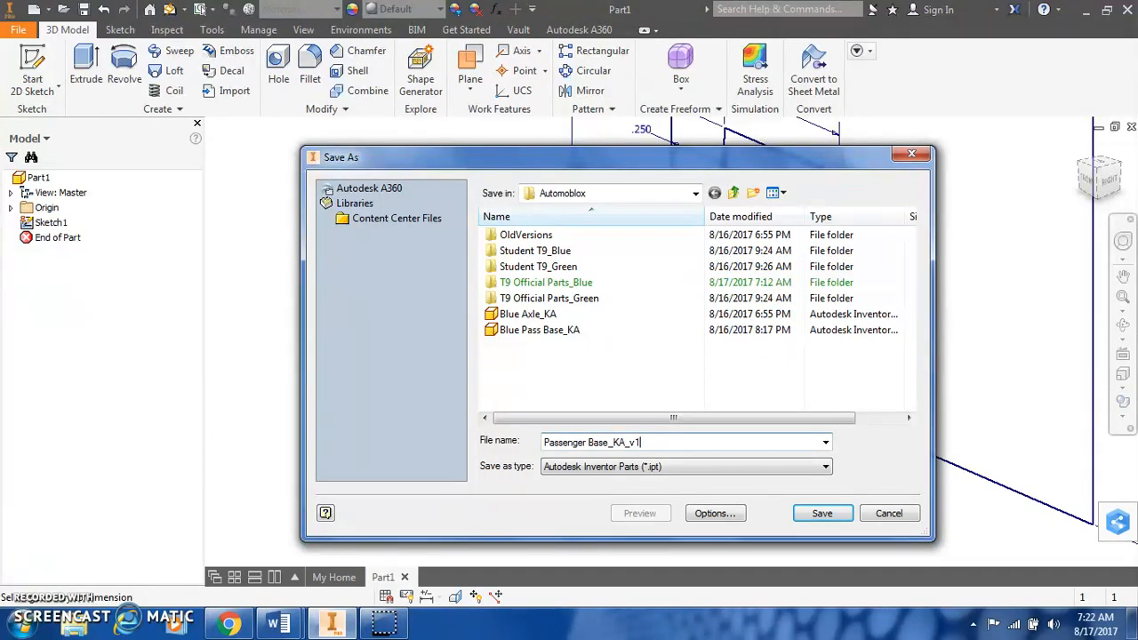
pyautogui.click(822, 512)
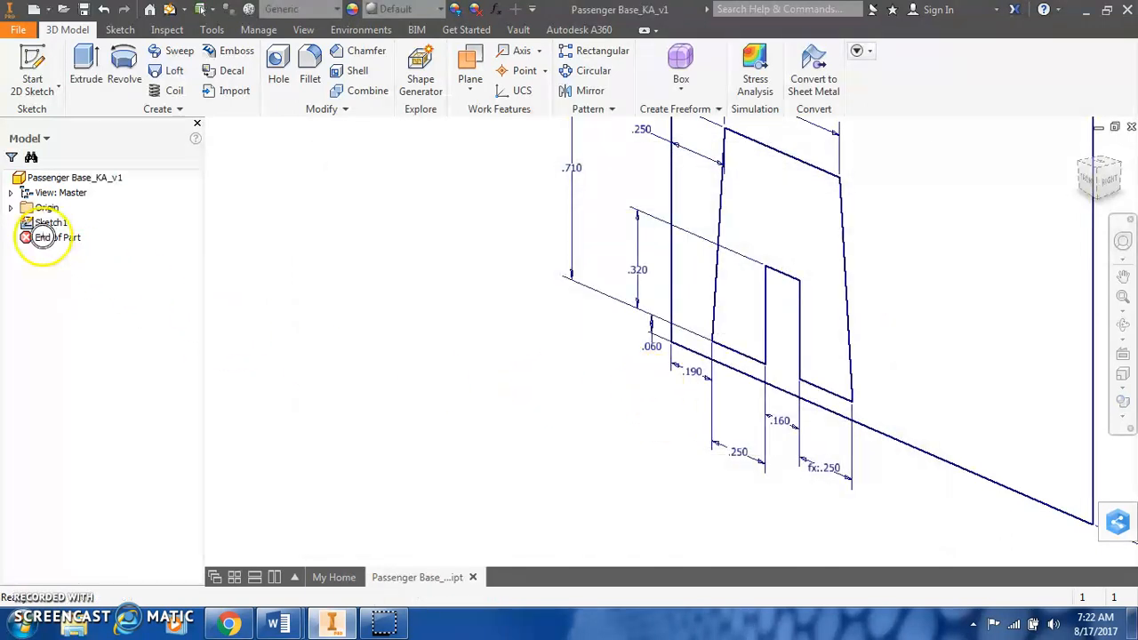
# - Reopen Sketch1 from the Model browser for editing
pyautogui.click(50, 222)
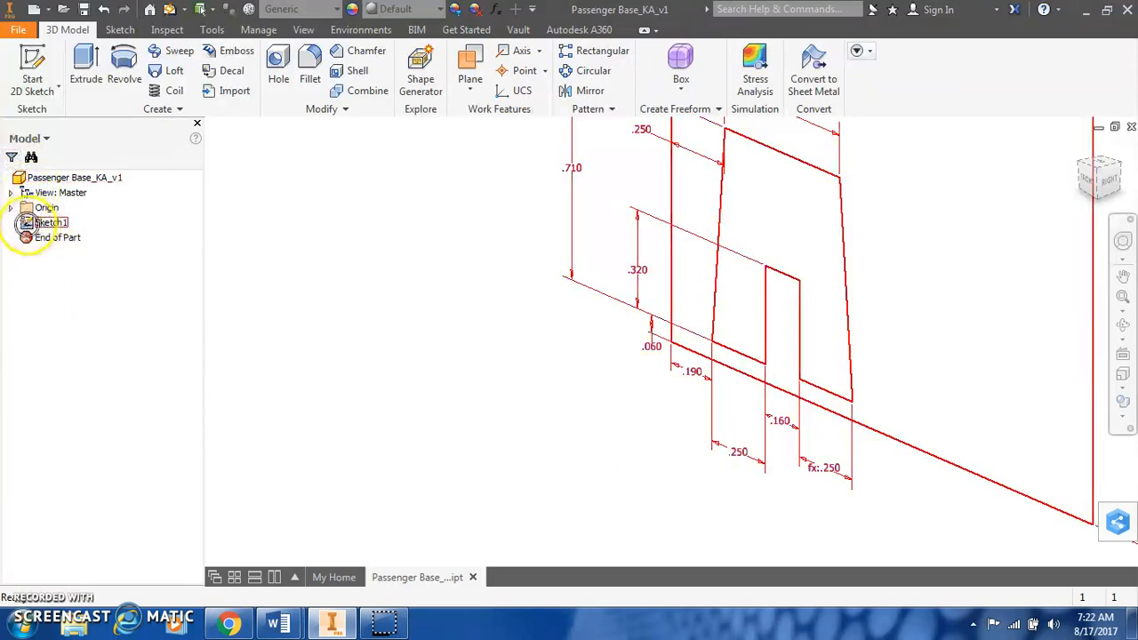
pyautogui.moveTo(50, 222)
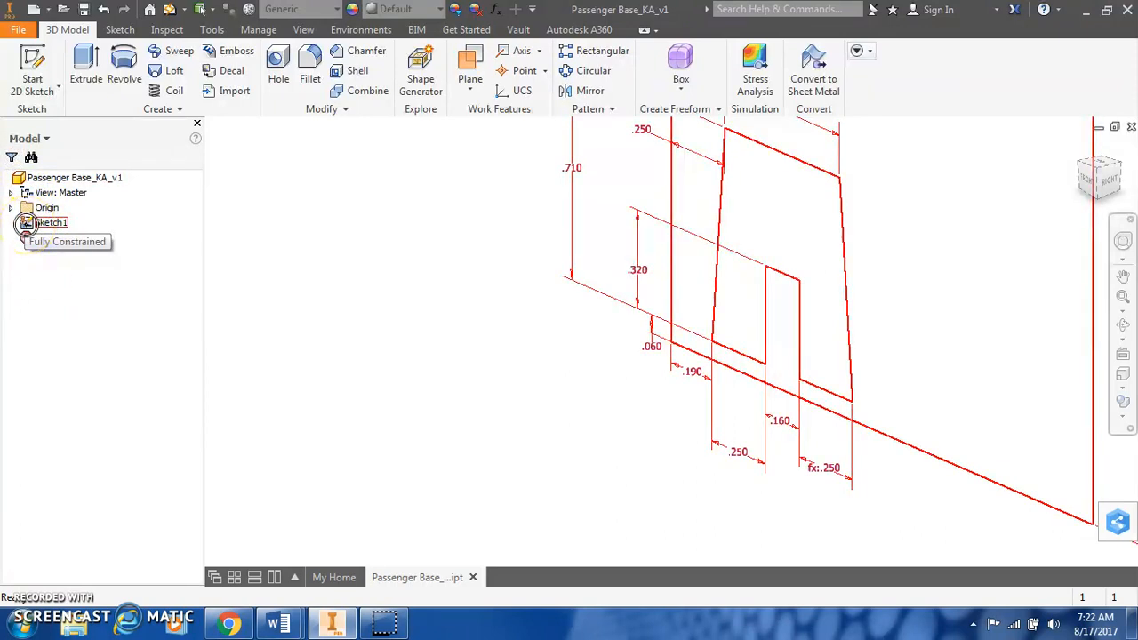
pyautogui.doubleClick(50, 222)
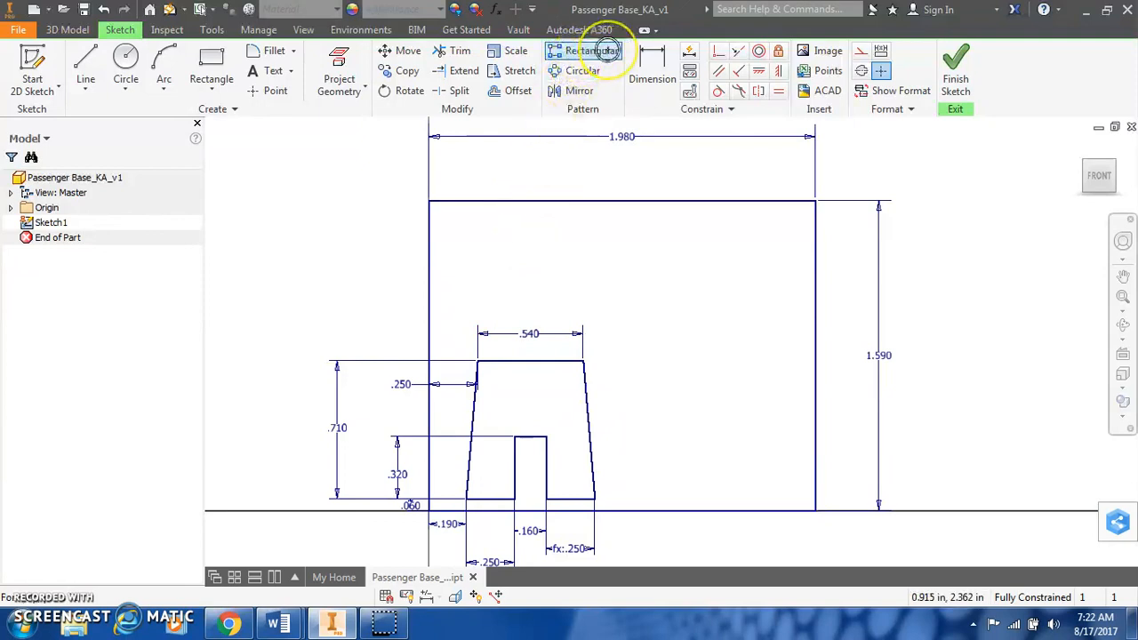
pyautogui.moveTo(594, 50)
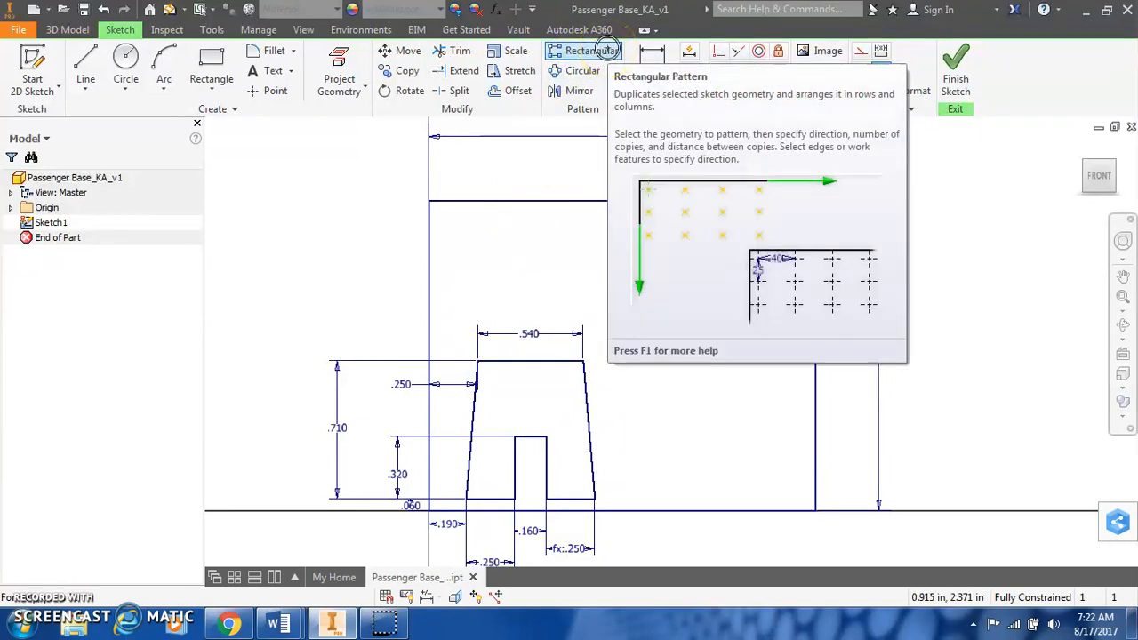
# - Rectangular-pattern the profile upward along the left edge, count 2, spacing .76 in
pyautogui.click(584, 50)
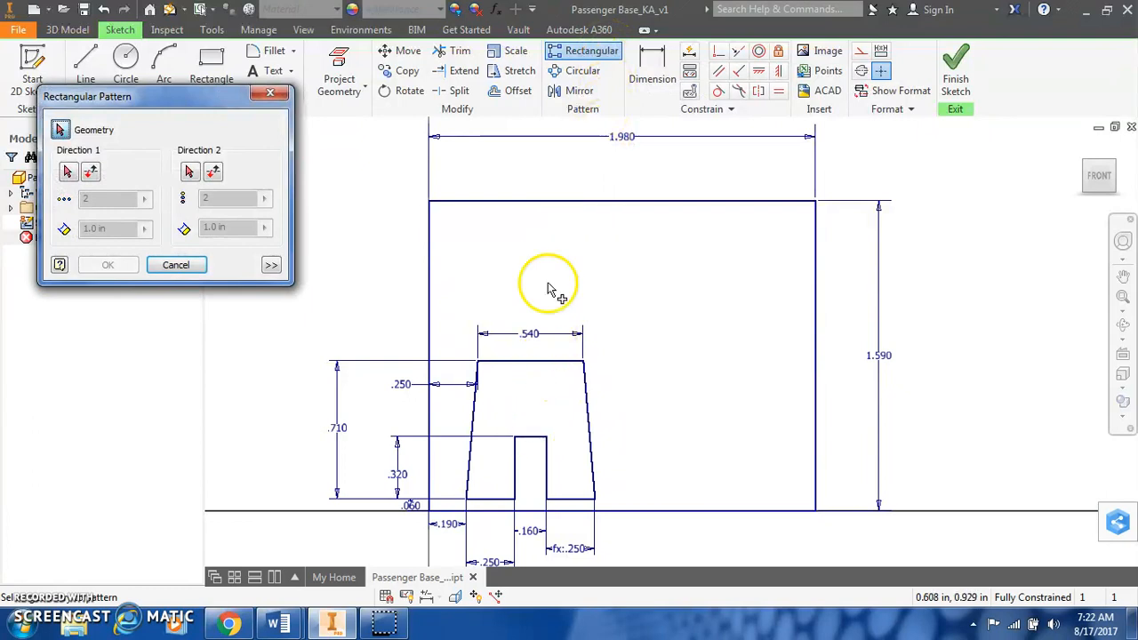
pyautogui.moveTo(561, 274)
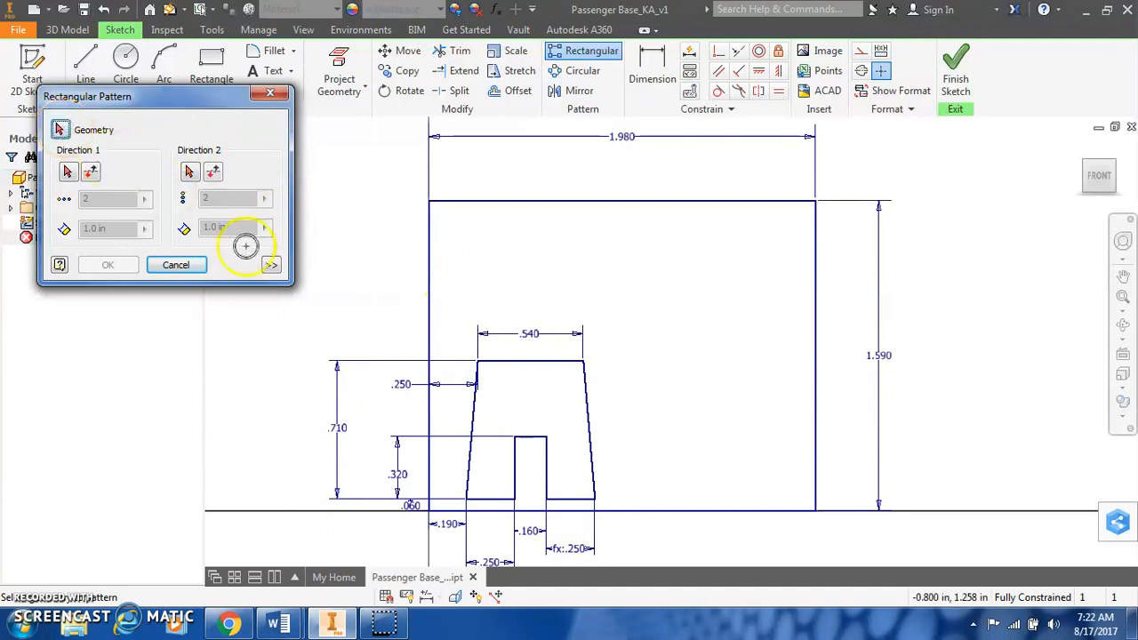
pyautogui.moveTo(561, 427)
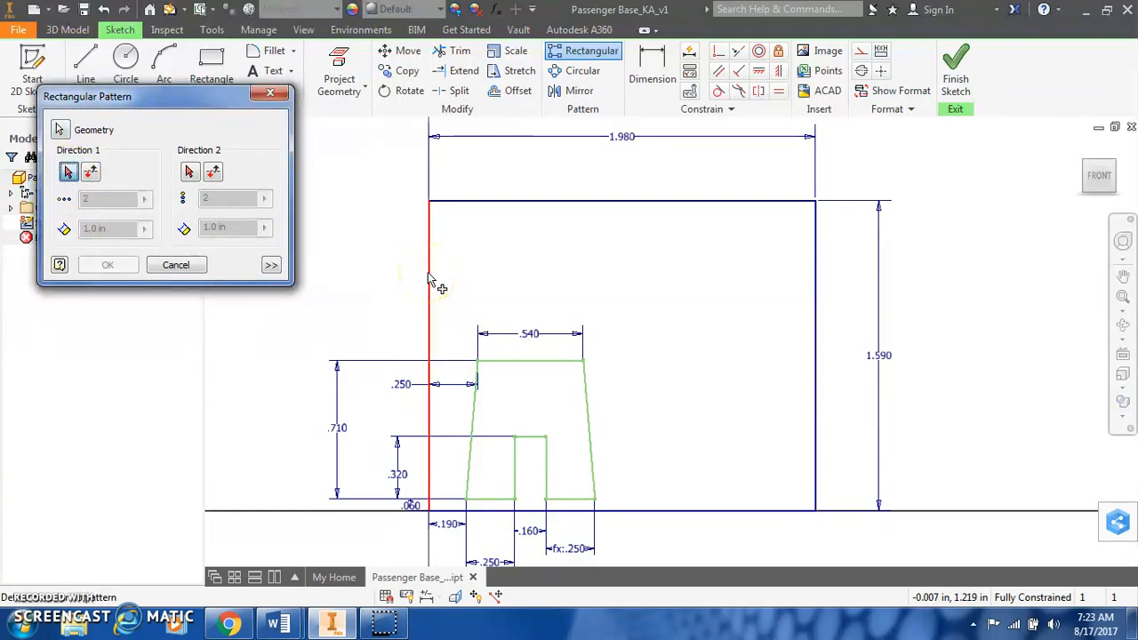
pyautogui.click(429, 267)
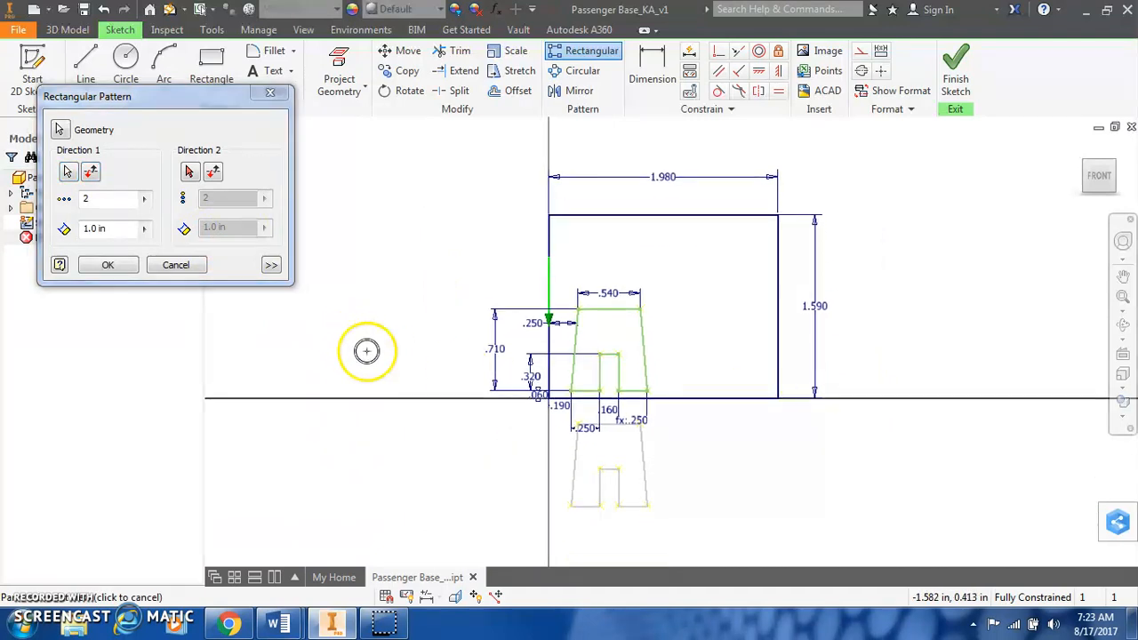
pyautogui.moveTo(92, 171)
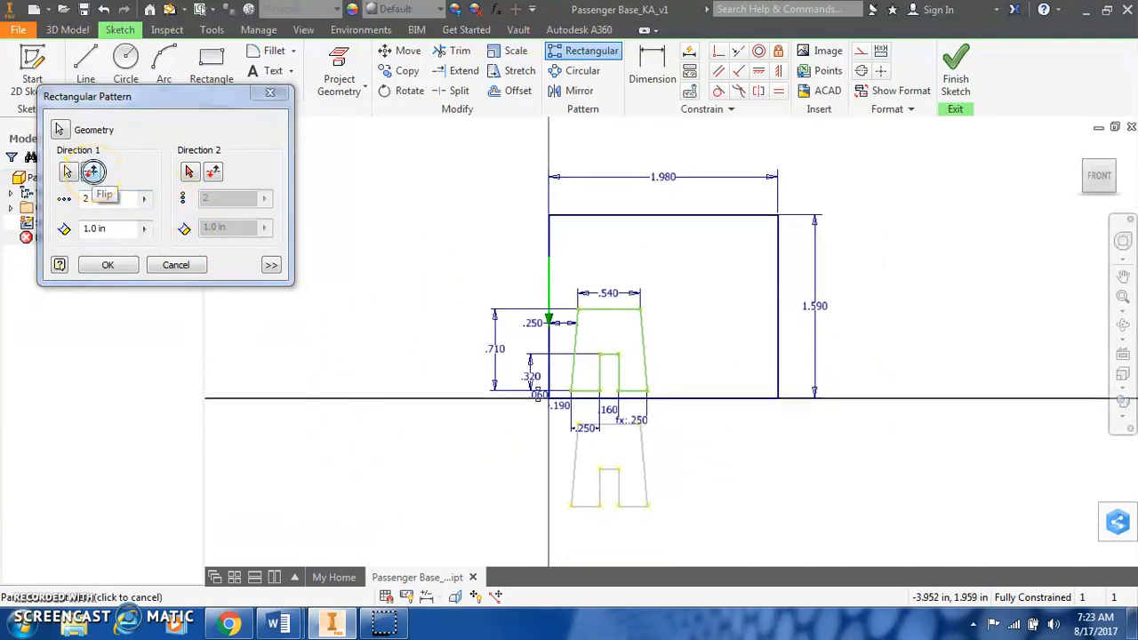
pyautogui.click(91, 171)
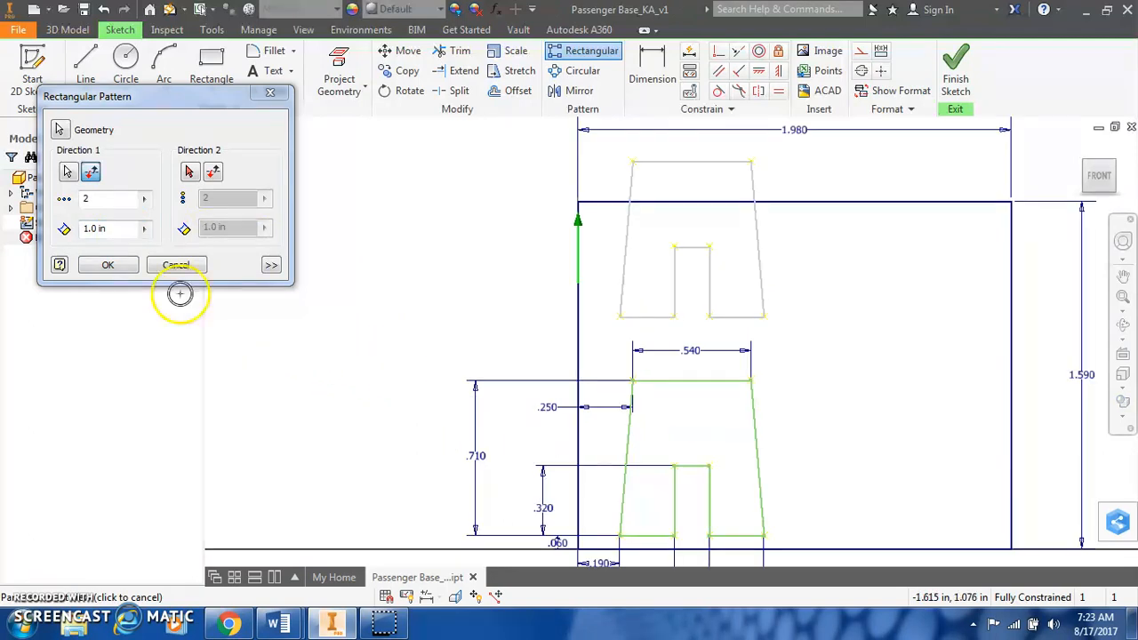
pyautogui.click(96, 228)
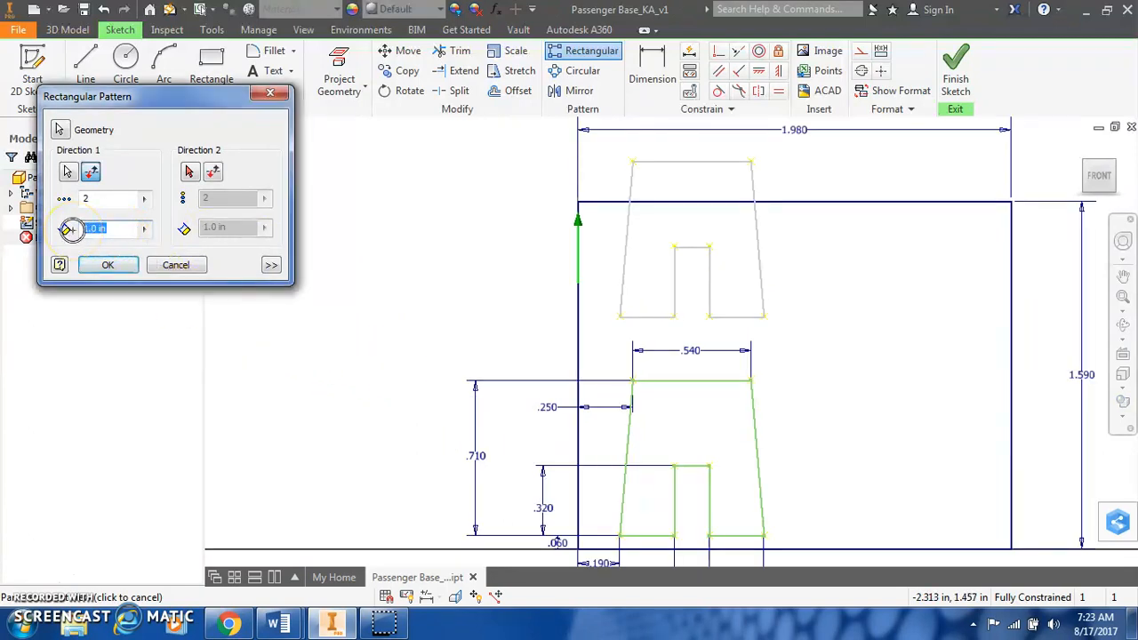
pyautogui.write('.76')
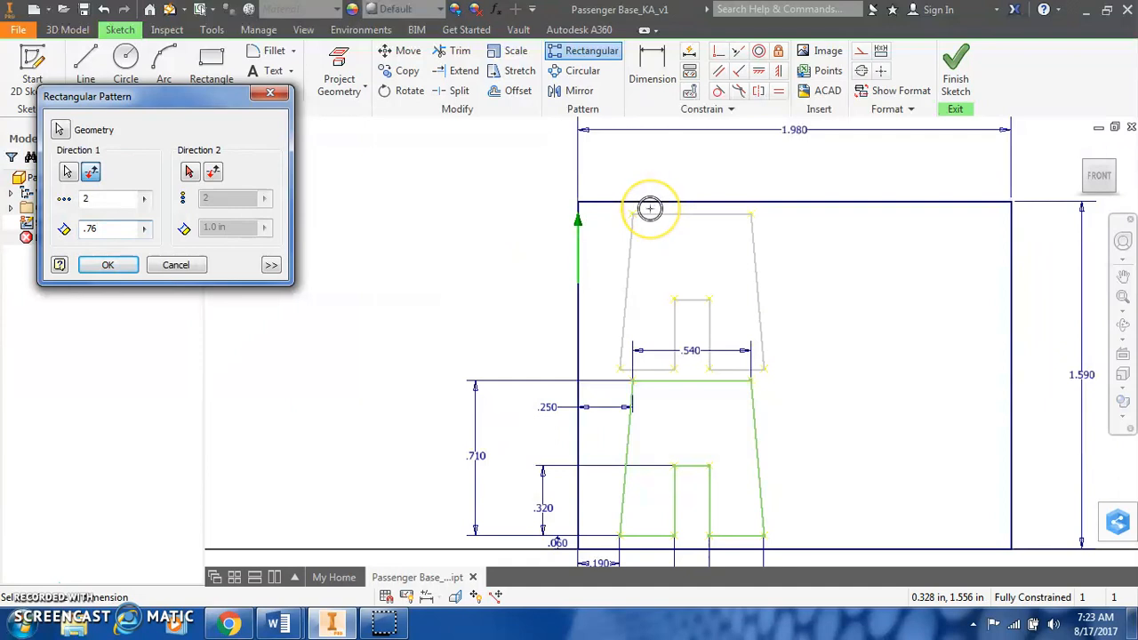
pyautogui.moveTo(633, 217)
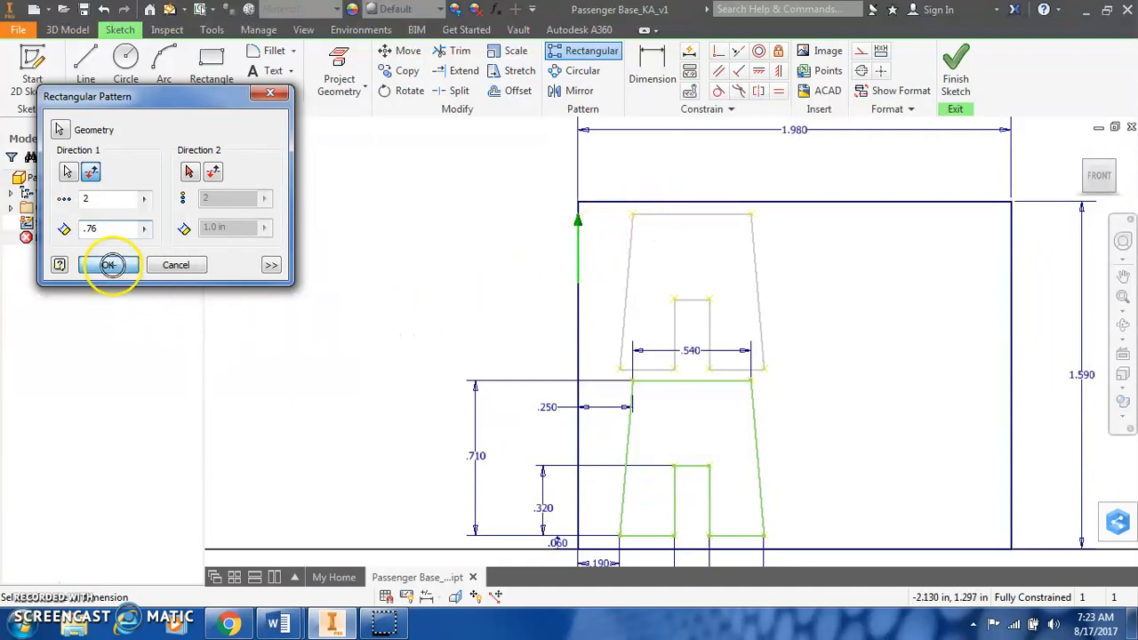
pyautogui.click(109, 265)
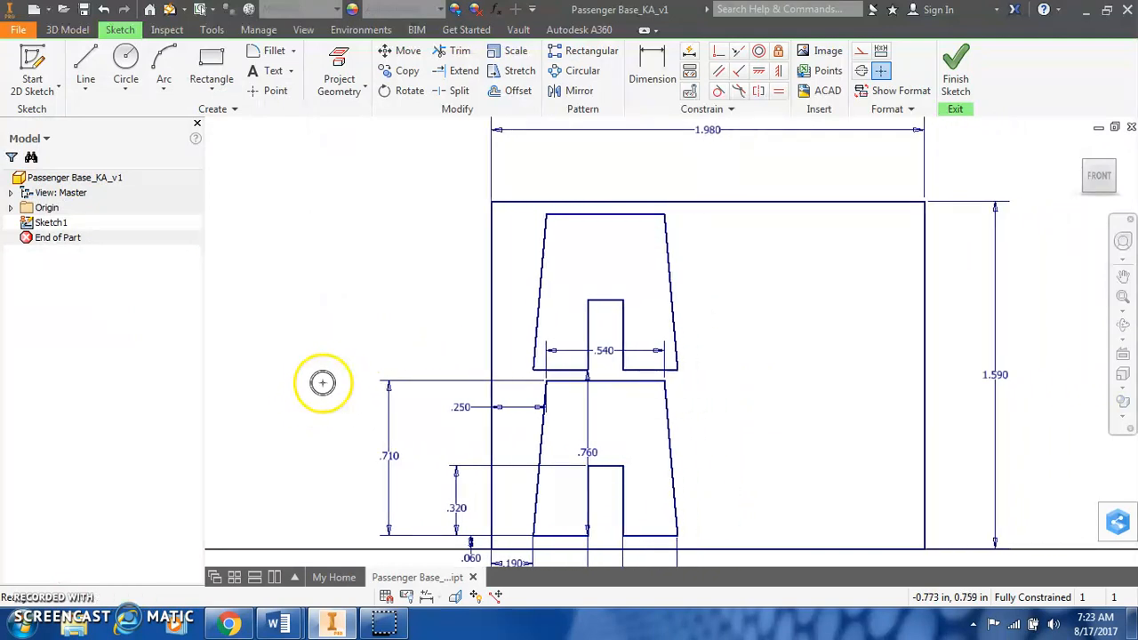
pyautogui.moveTo(587, 206)
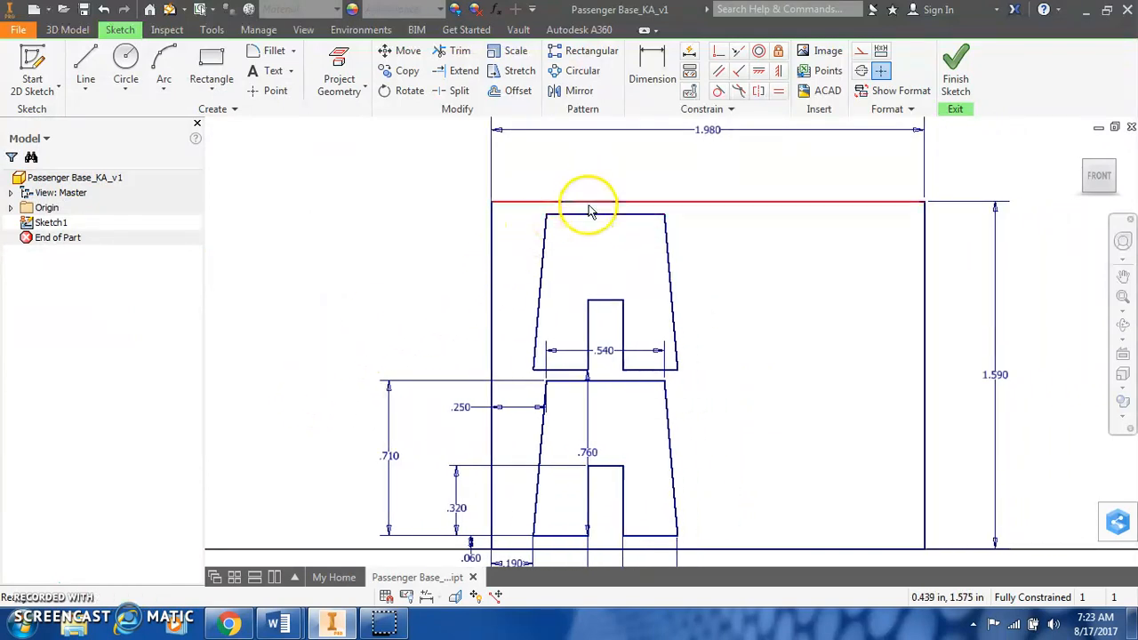
pyautogui.click(651, 78)
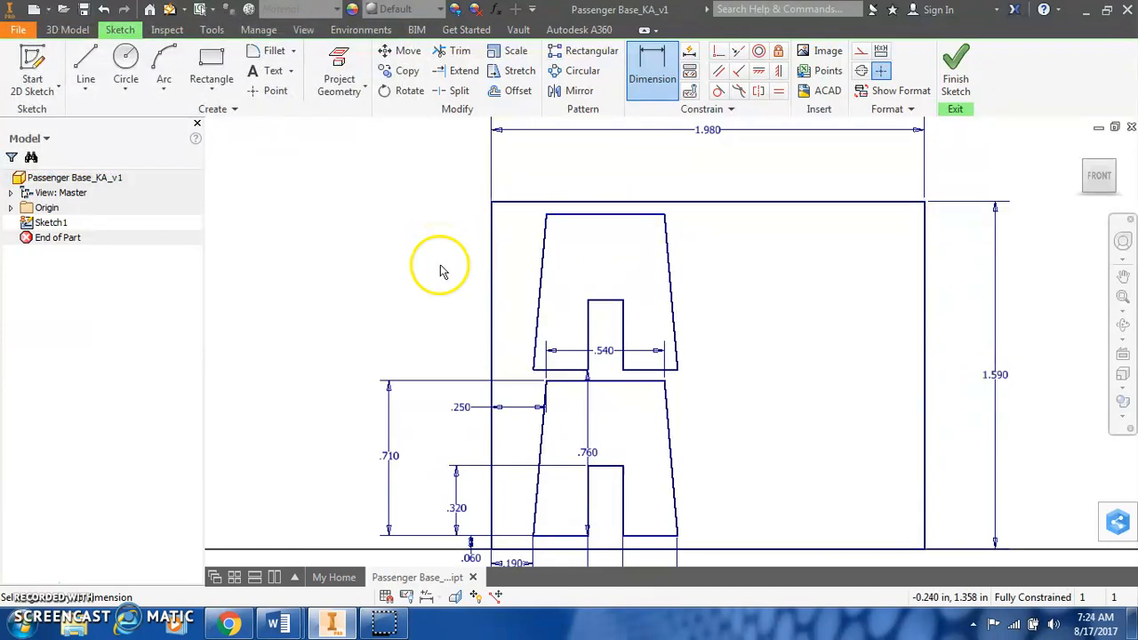
pyautogui.moveTo(1076, 583)
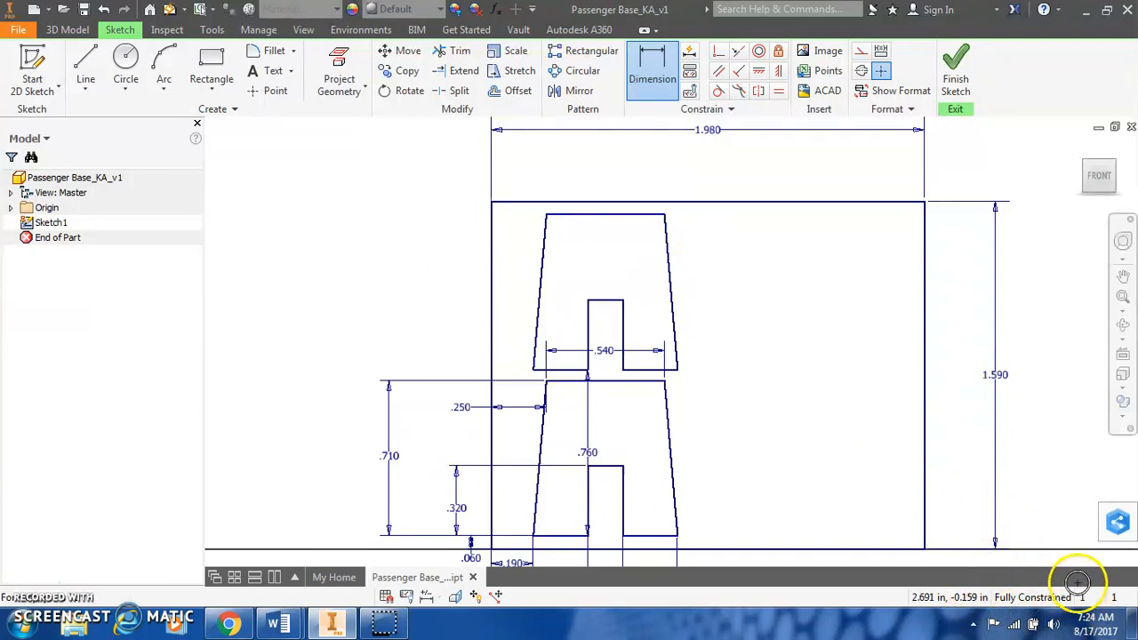
pyautogui.moveTo(436, 285)
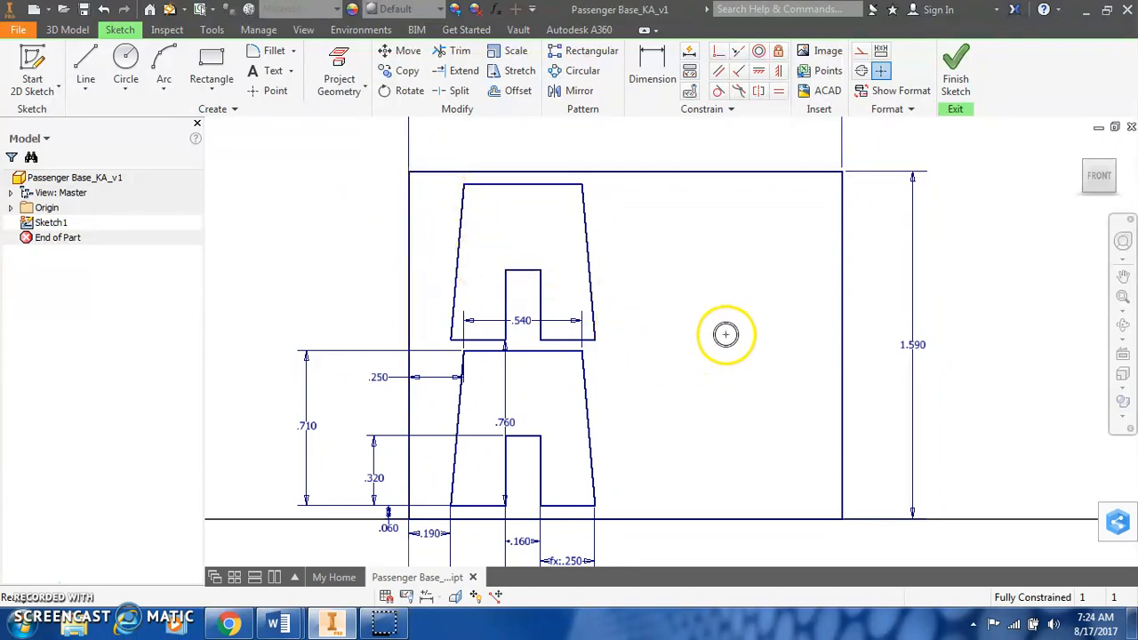
pyautogui.moveTo(628, 352)
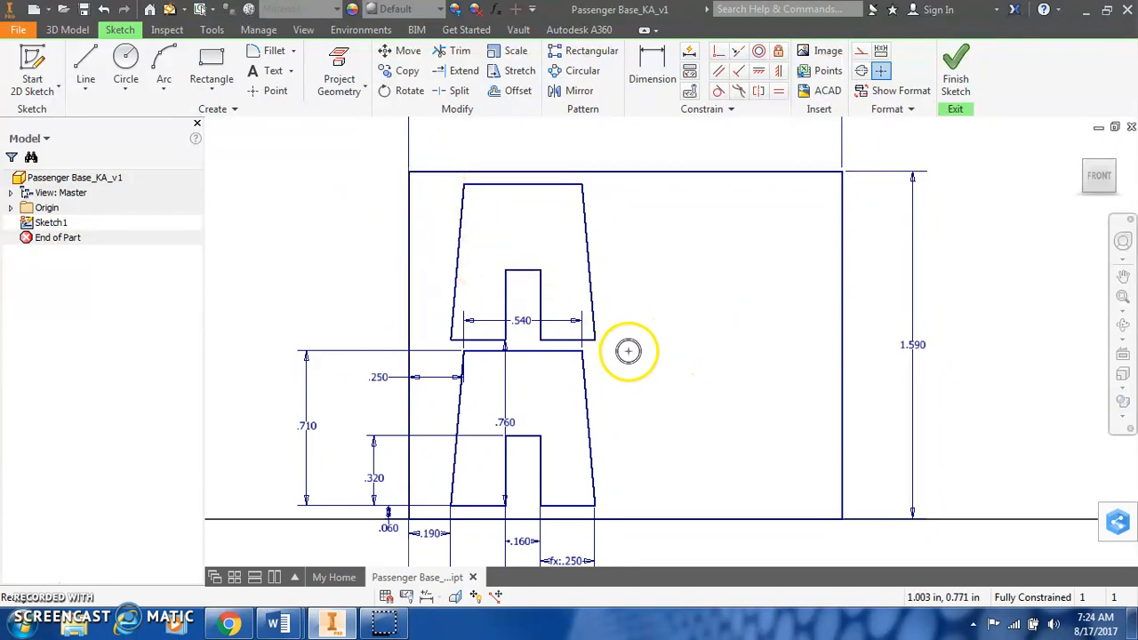
pyautogui.moveTo(639, 167)
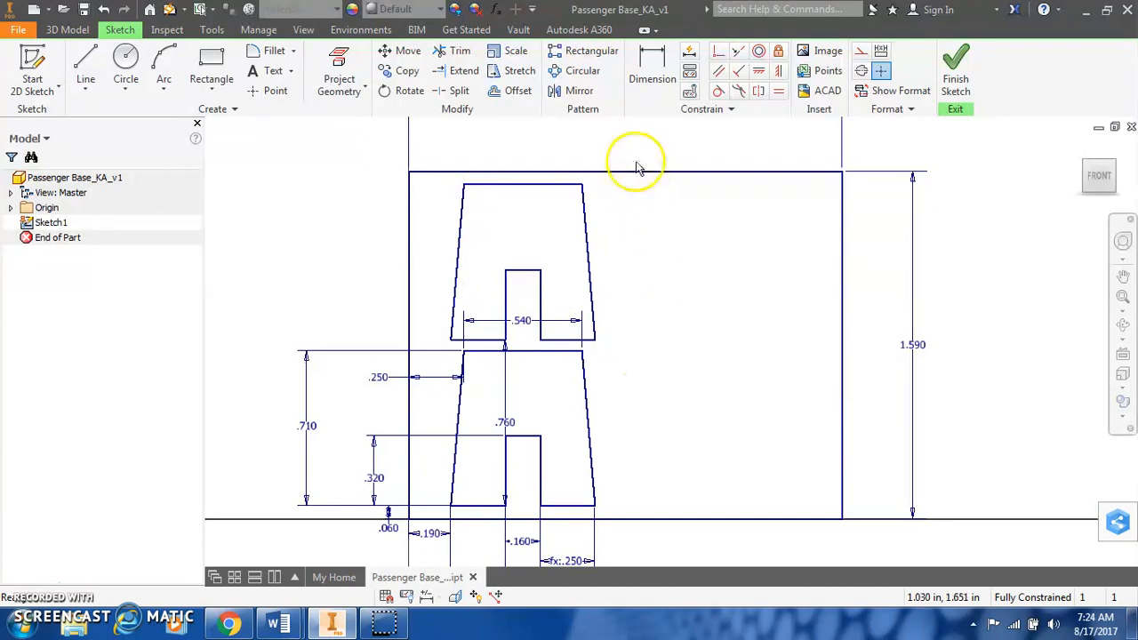
pyautogui.moveTo(637, 346)
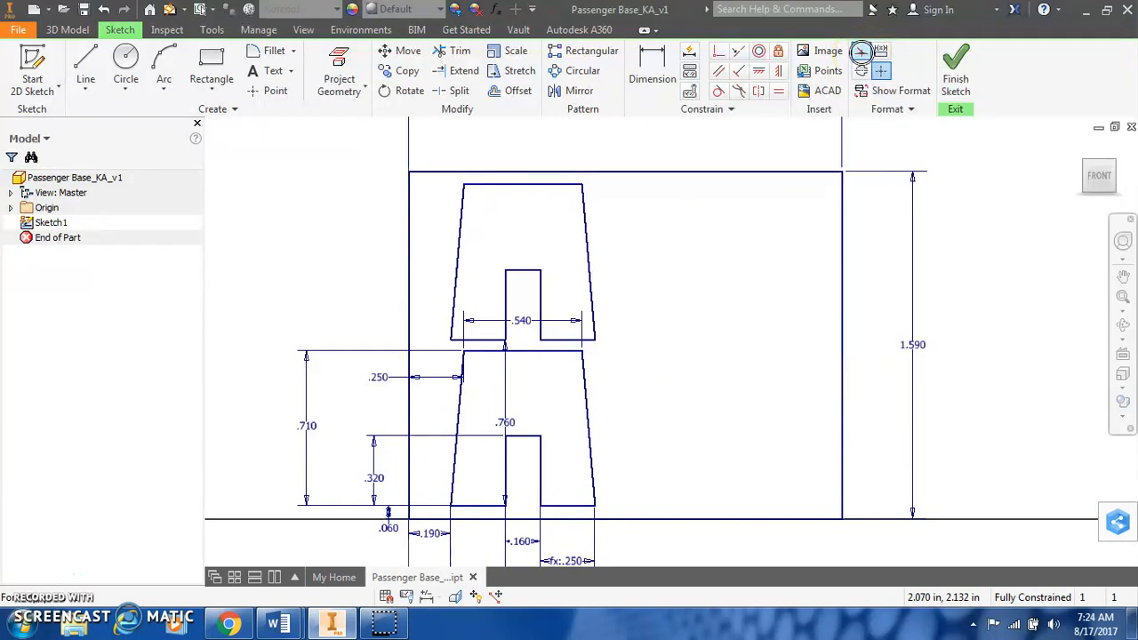
# - Draw a vertical centerline from the rectangle's top edge to its bottom edge
pyautogui.click(85, 67)
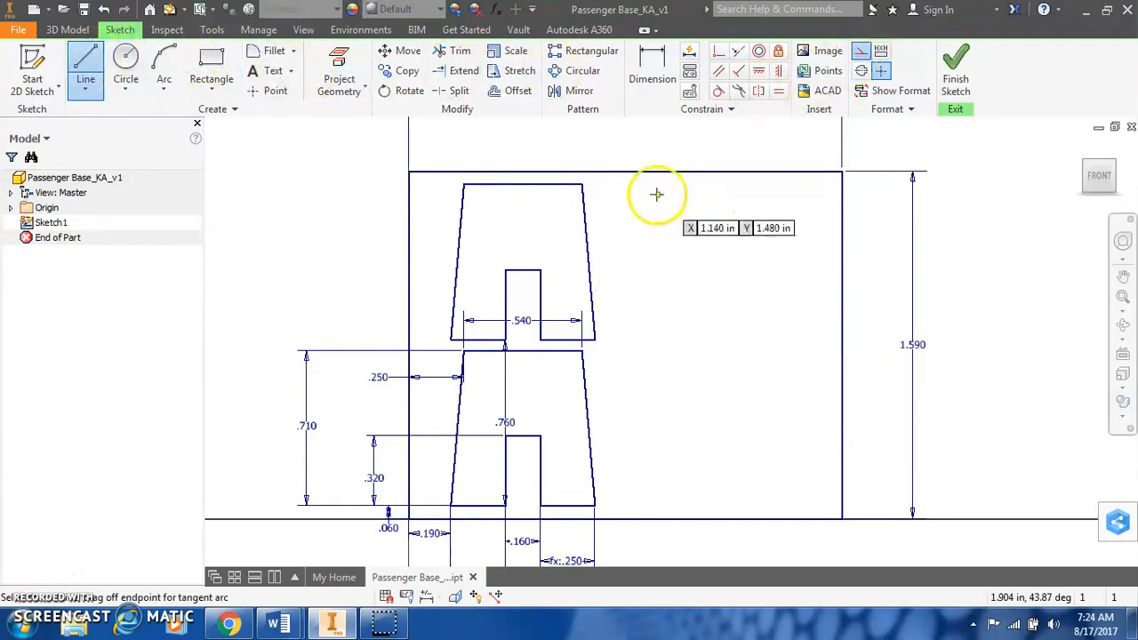
pyautogui.moveTo(626, 171)
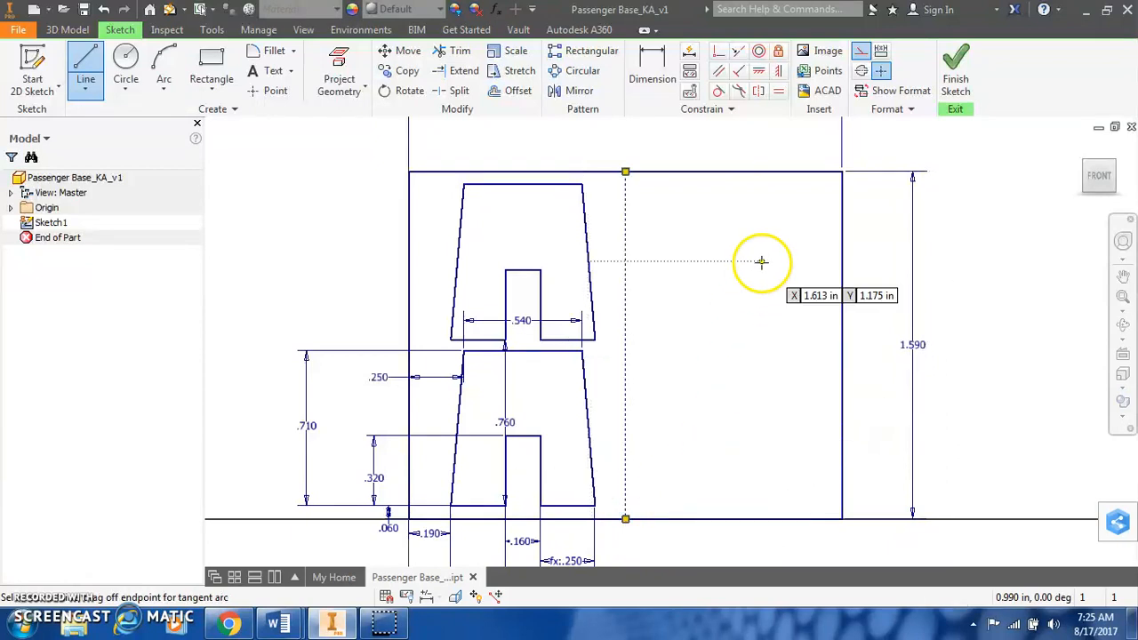
pyautogui.moveTo(718, 189)
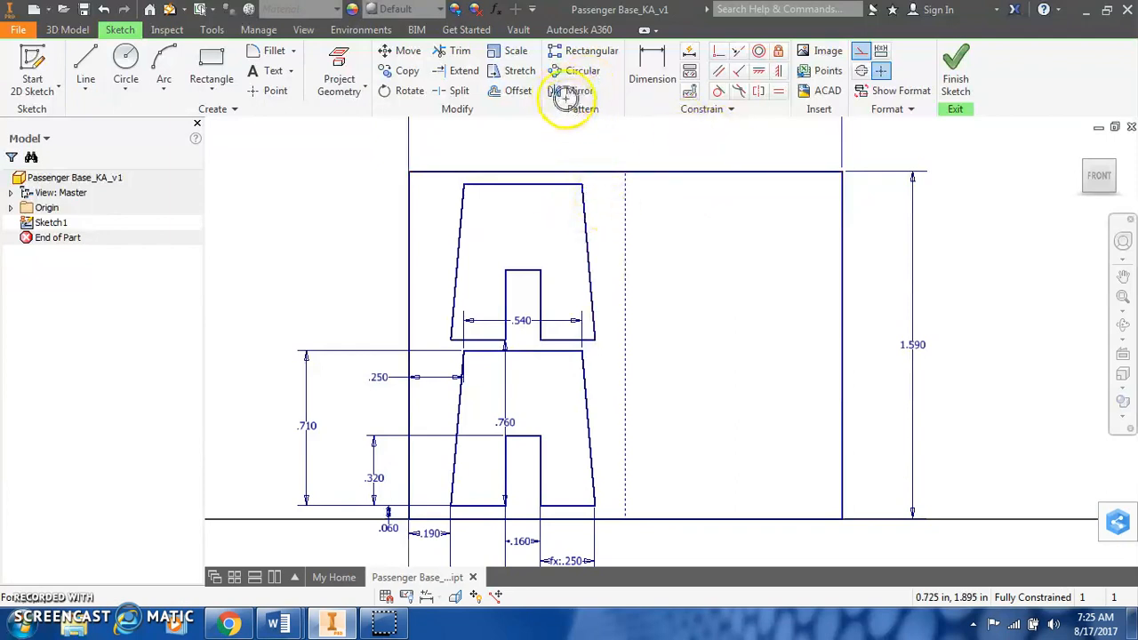
# - Mirror both A-frame profiles across the dashed centerline, then exit the sketch to save
pyautogui.click(571, 90)
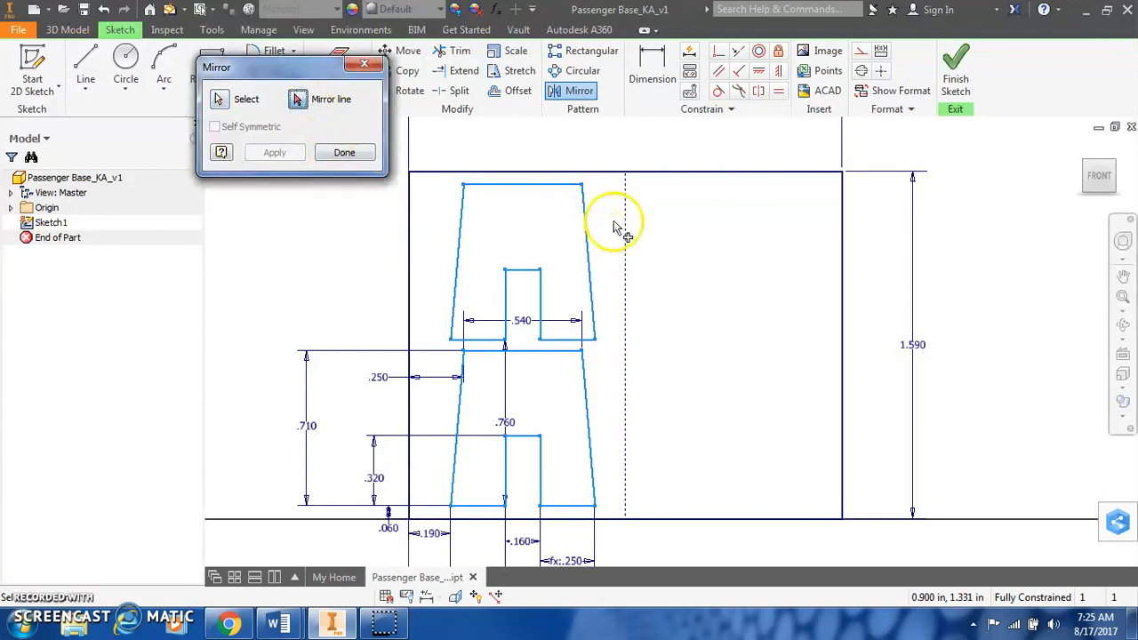
pyautogui.click(274, 153)
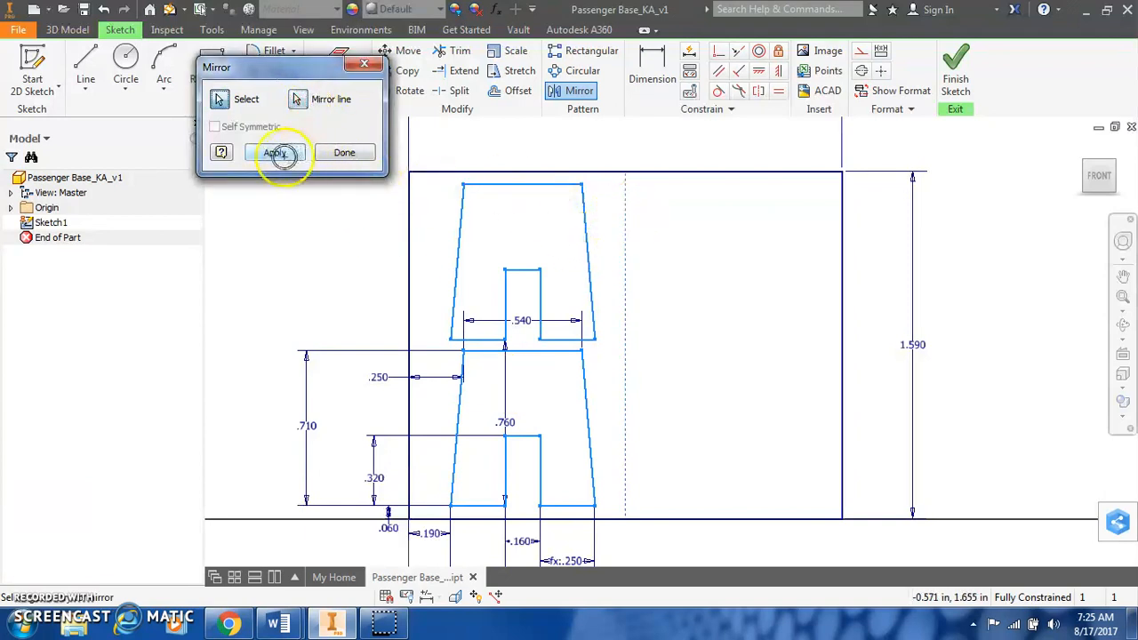
pyautogui.click(274, 153)
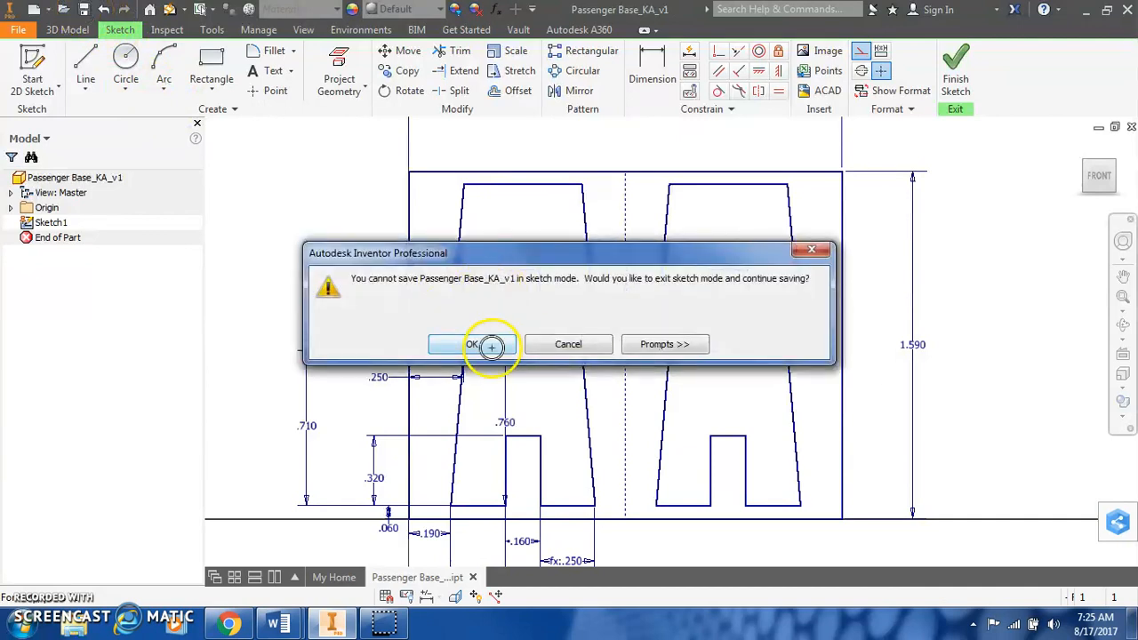
pyautogui.click(471, 345)
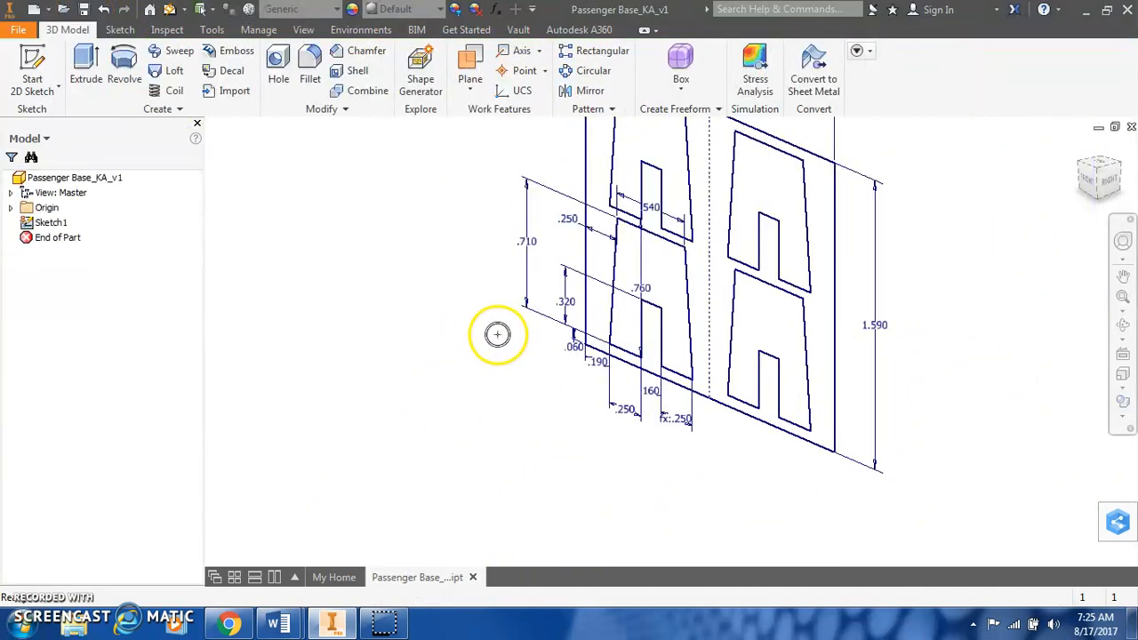